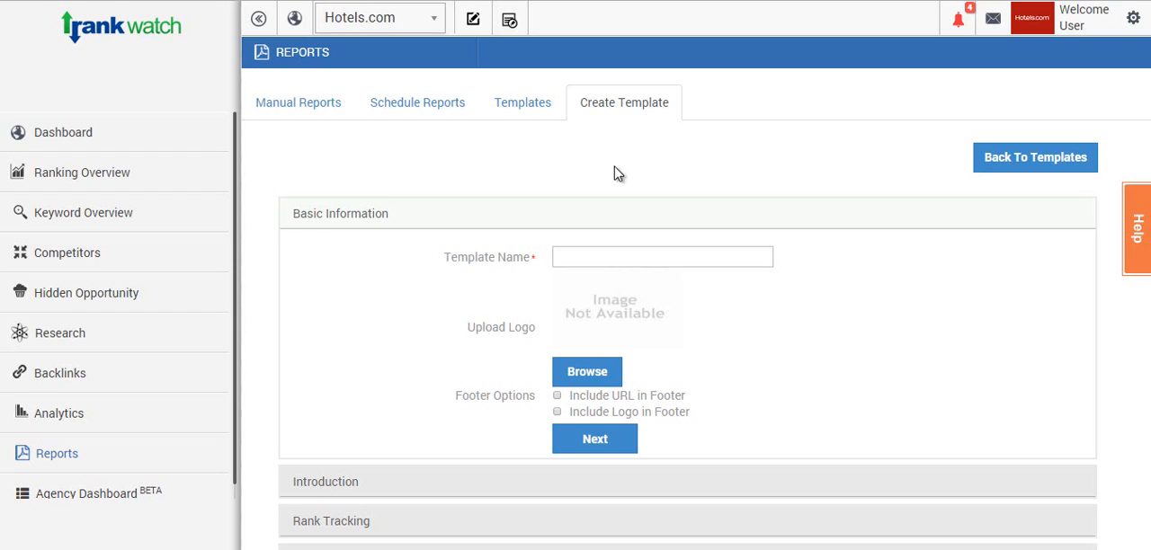
pyautogui.moveTo(619, 198)
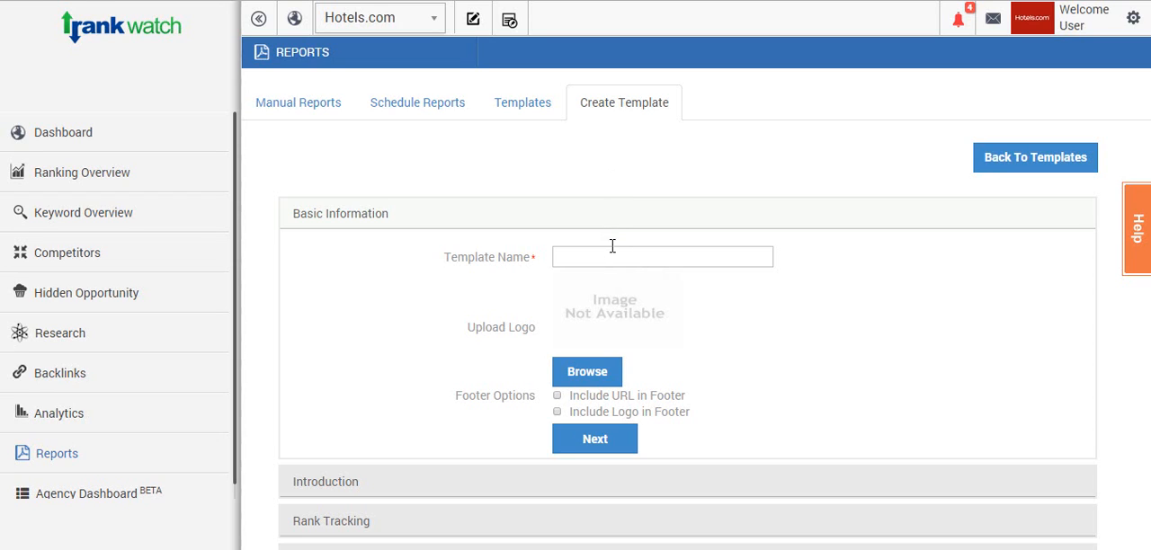
# - Name the new report template 'Tutorial Template'
pyautogui.write('Tutorial Template')
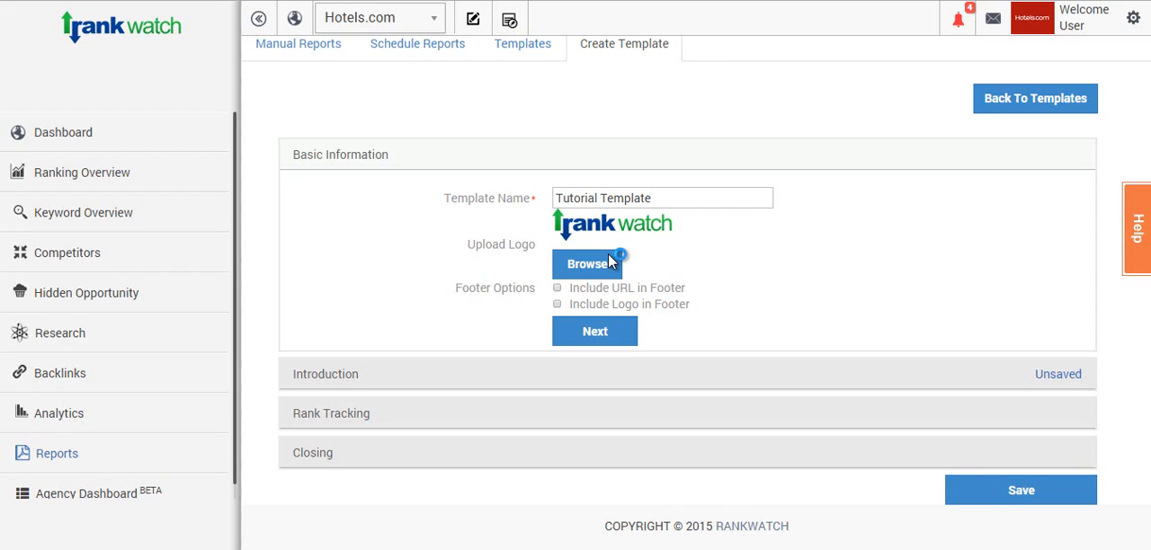
pyautogui.moveTo(565, 293)
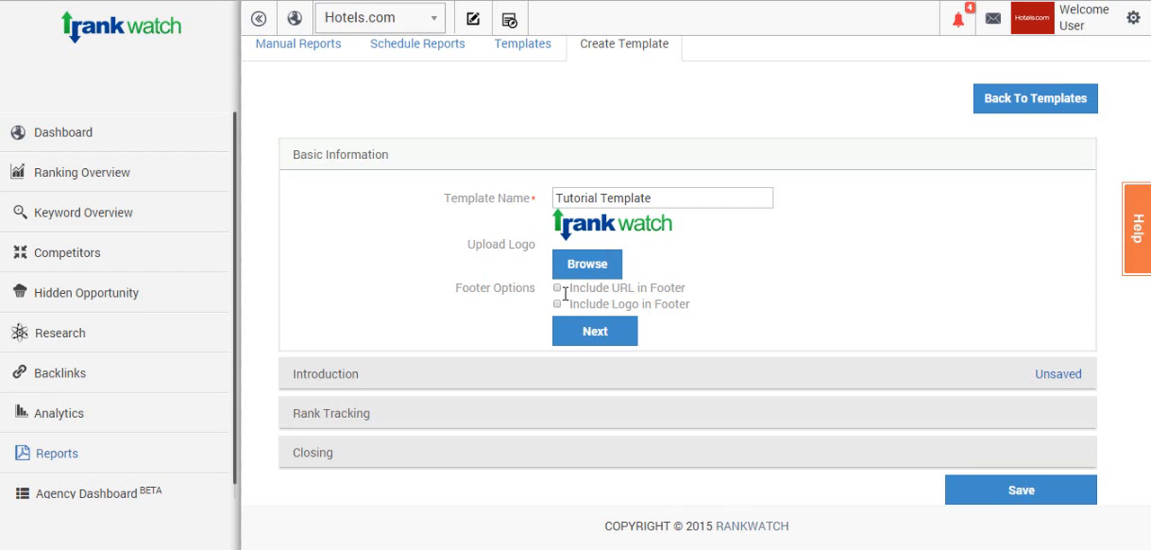
# - Enable URL in the footer and submit the basic information to reach Introduction
pyautogui.click(558, 287)
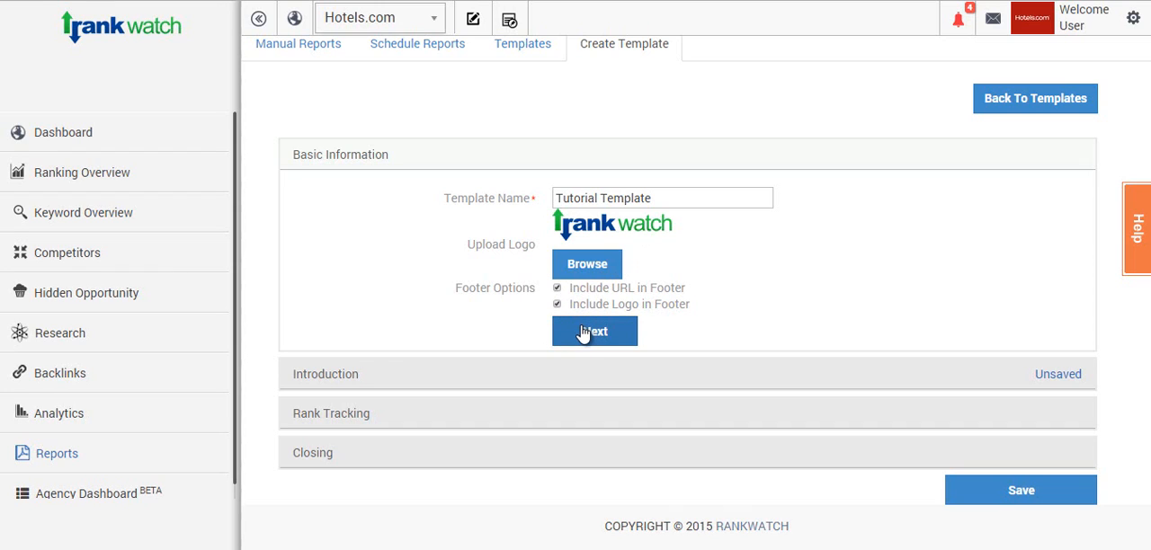
pyautogui.moveTo(579, 321)
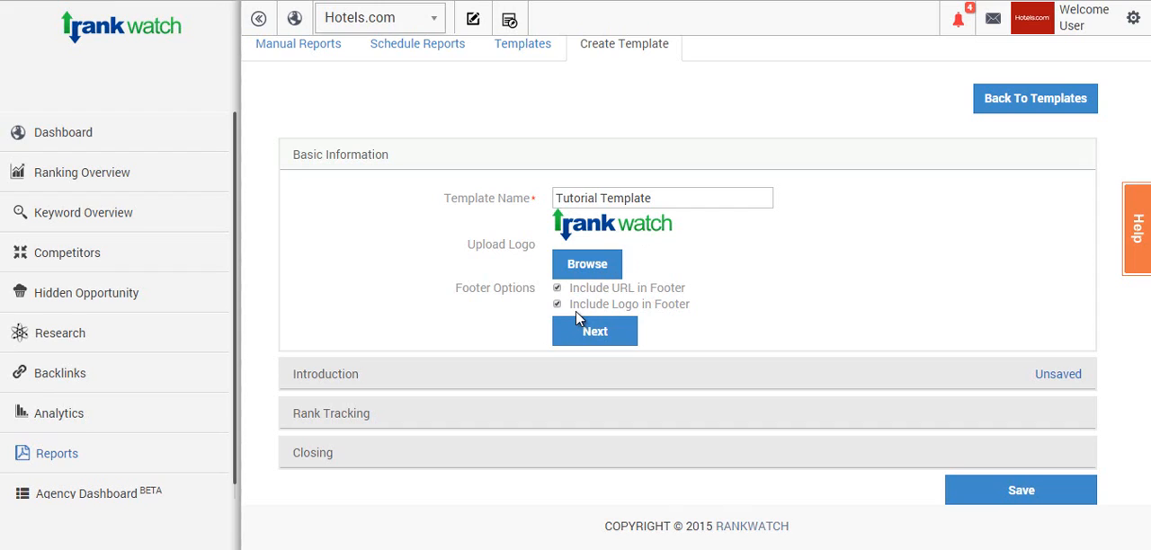
pyautogui.click(593, 331)
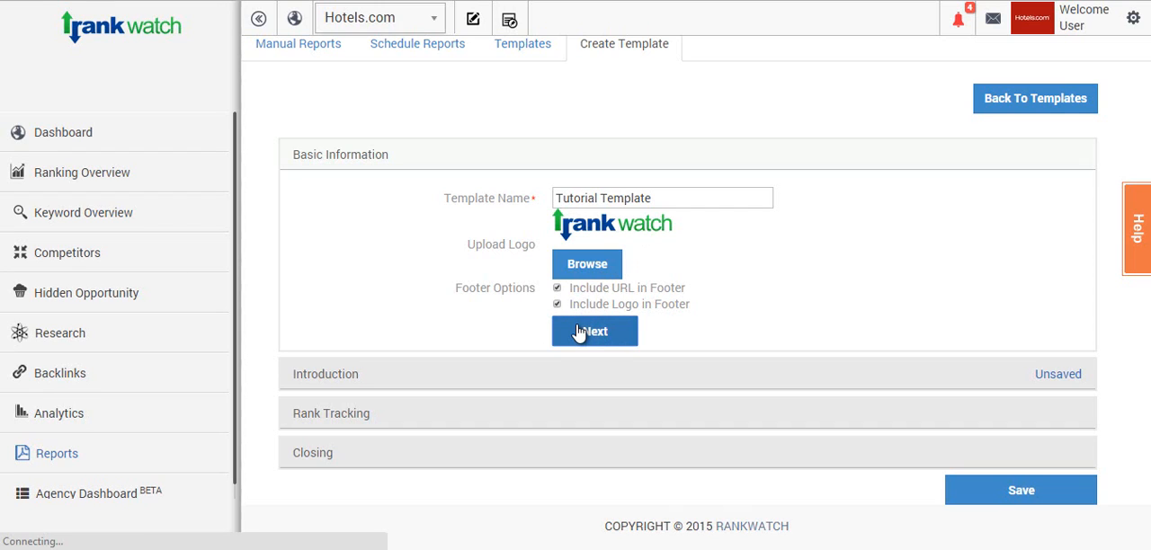
pyautogui.click(593, 331)
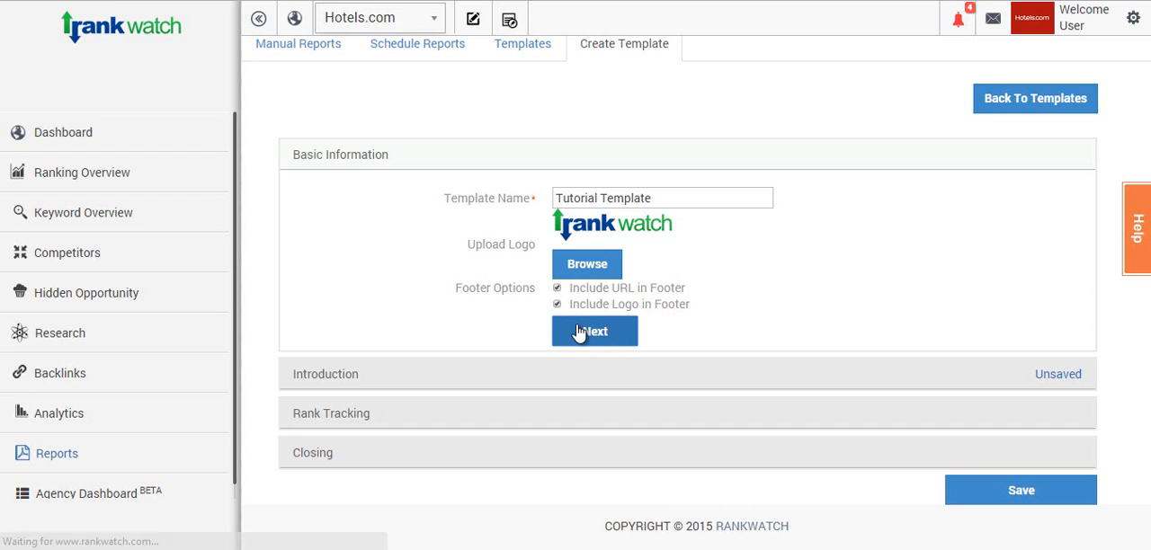
# - Add cover page, table of contents and summary page titled 'Example', then save the introduction
pyautogui.click(594, 331)
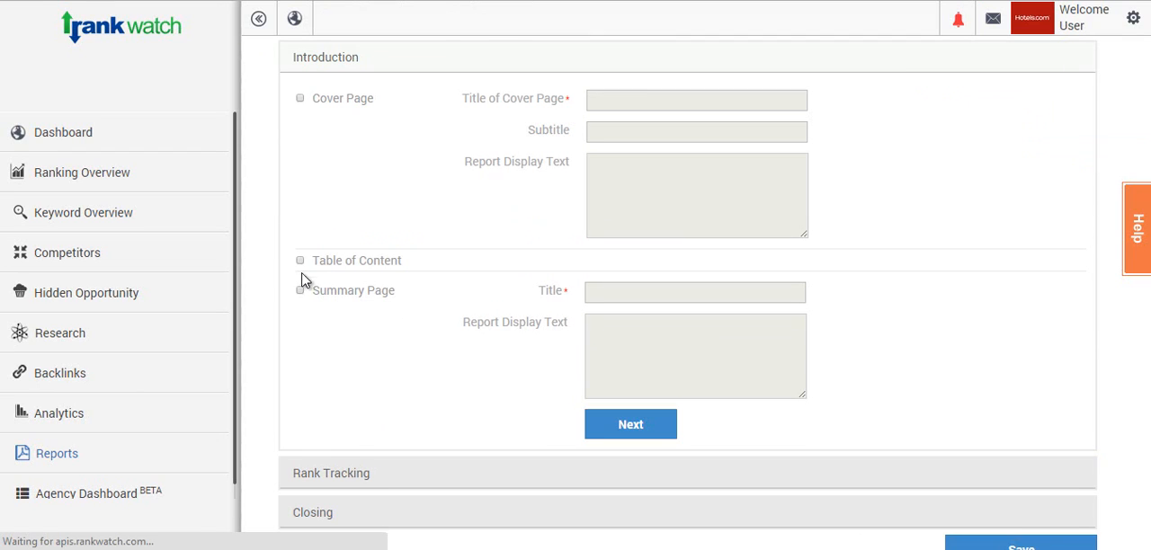
pyautogui.click(299, 97)
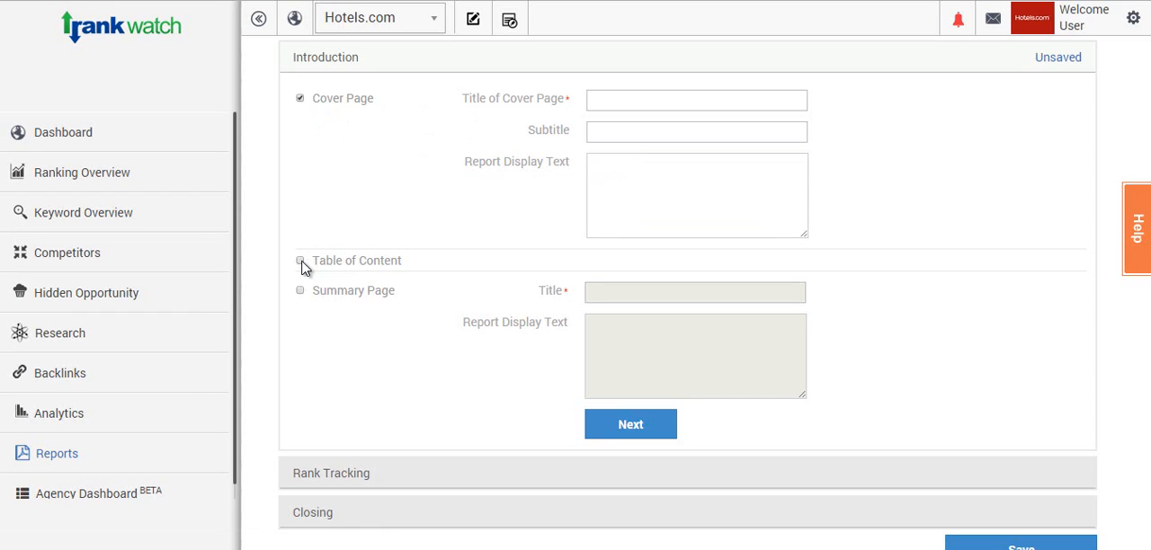
pyautogui.click(301, 260)
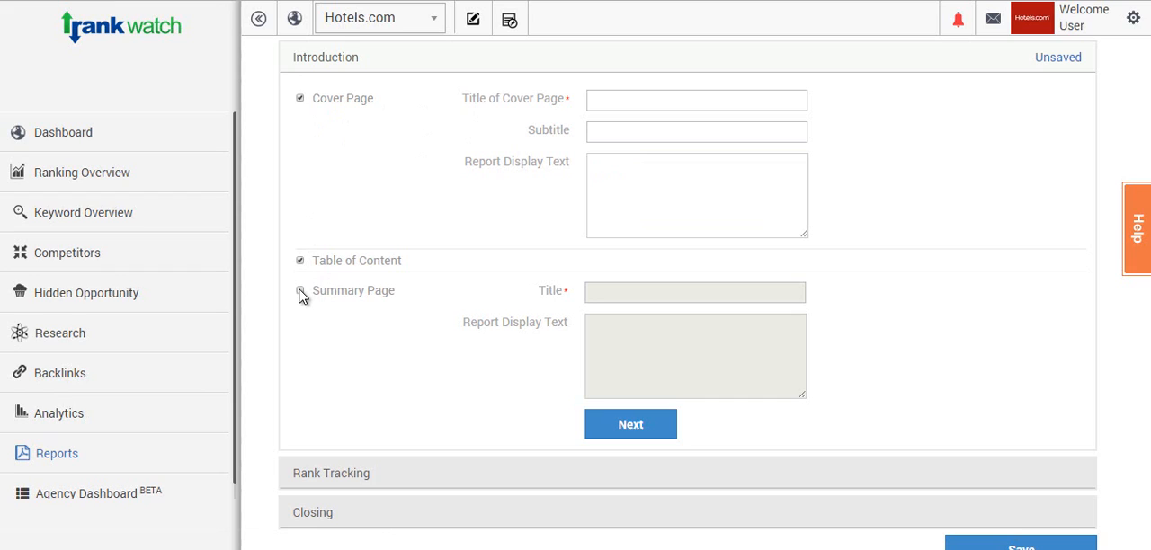
pyautogui.click(300, 292)
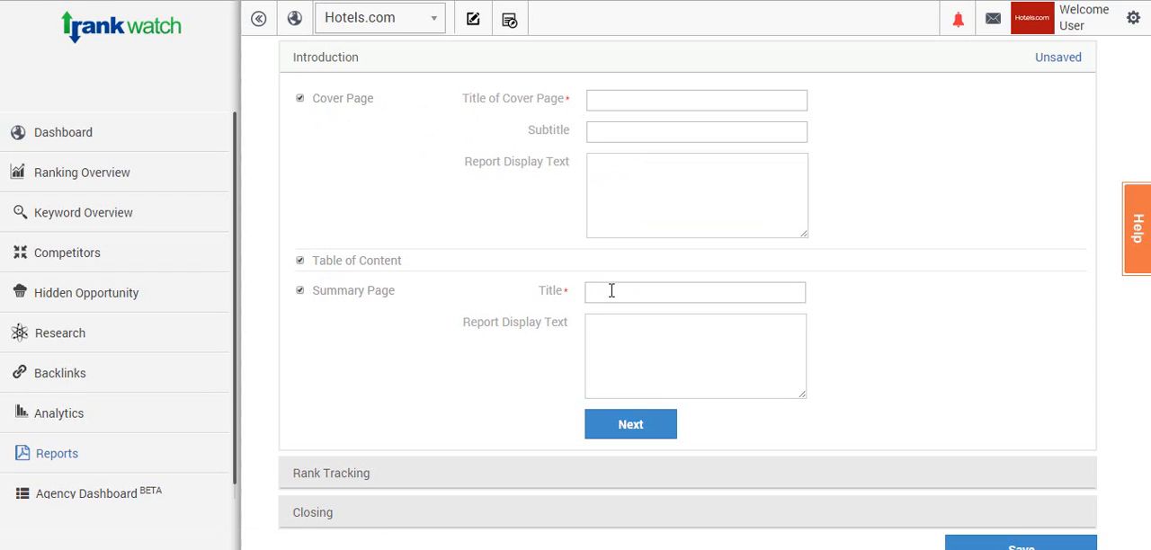
pyautogui.write('Example')
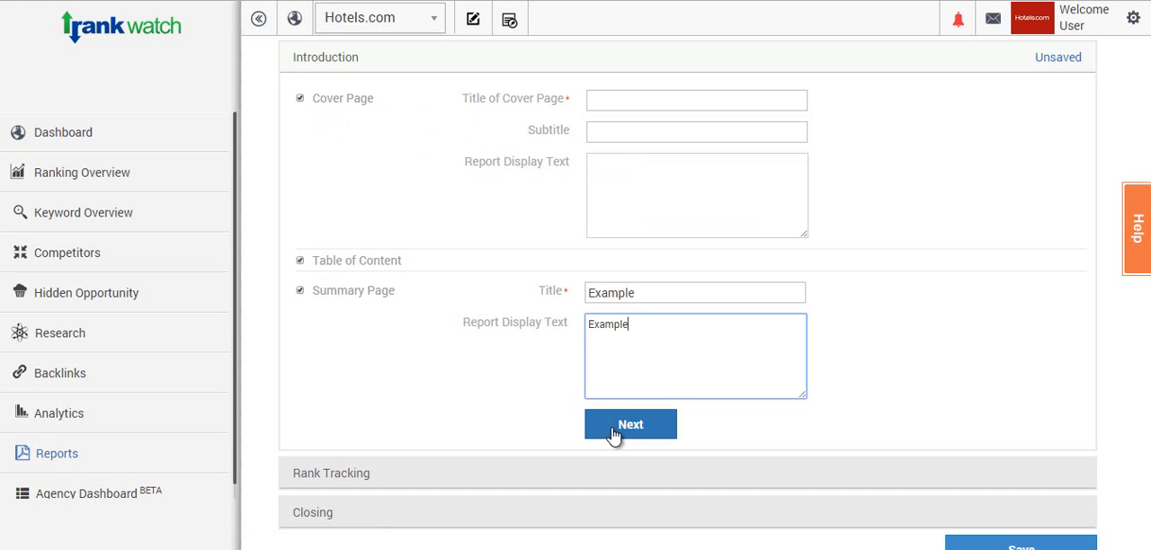
pyautogui.click(630, 425)
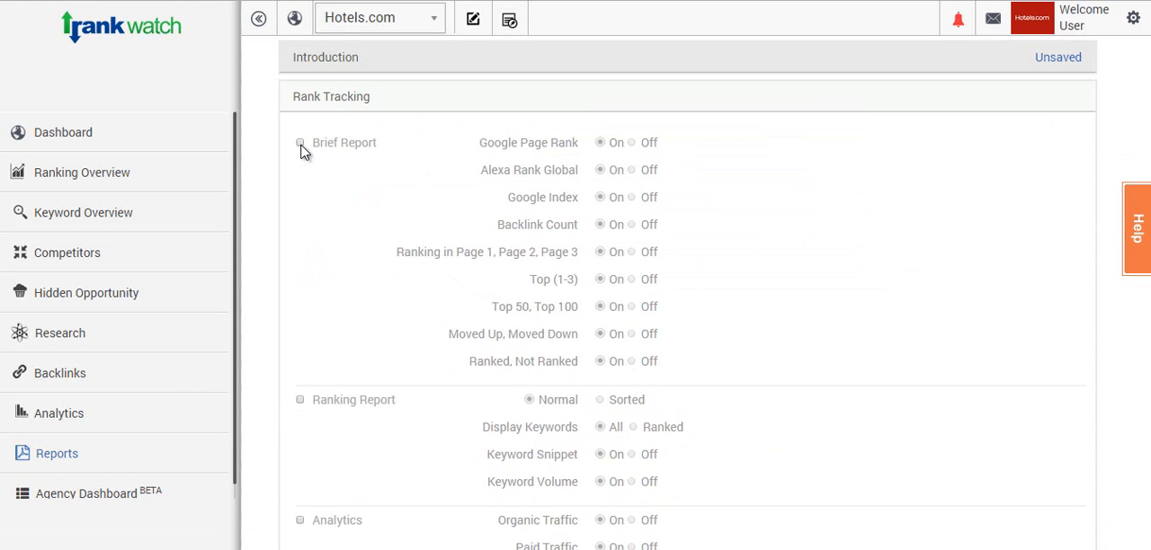
# - Include the Brief Report and switch its Google Index off, leaving other metrics on
pyautogui.click(300, 144)
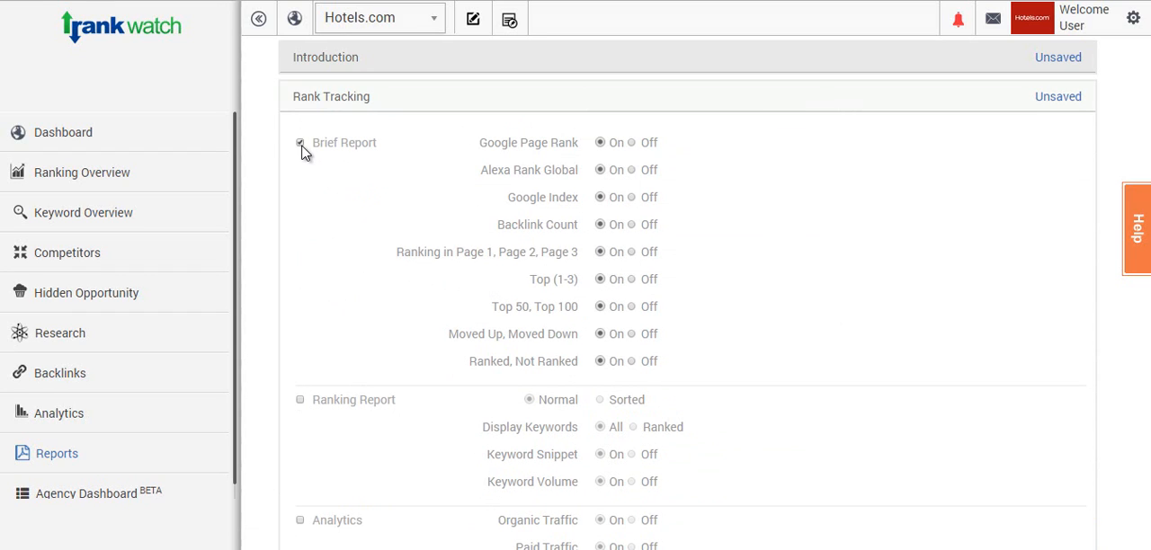
pyautogui.click(301, 143)
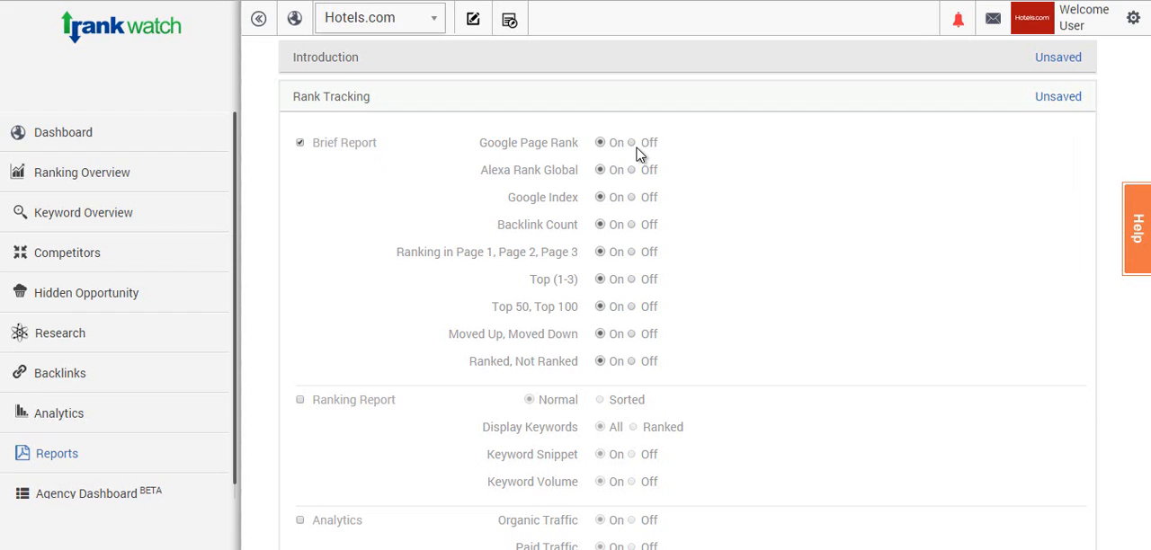
pyautogui.moveTo(637, 148)
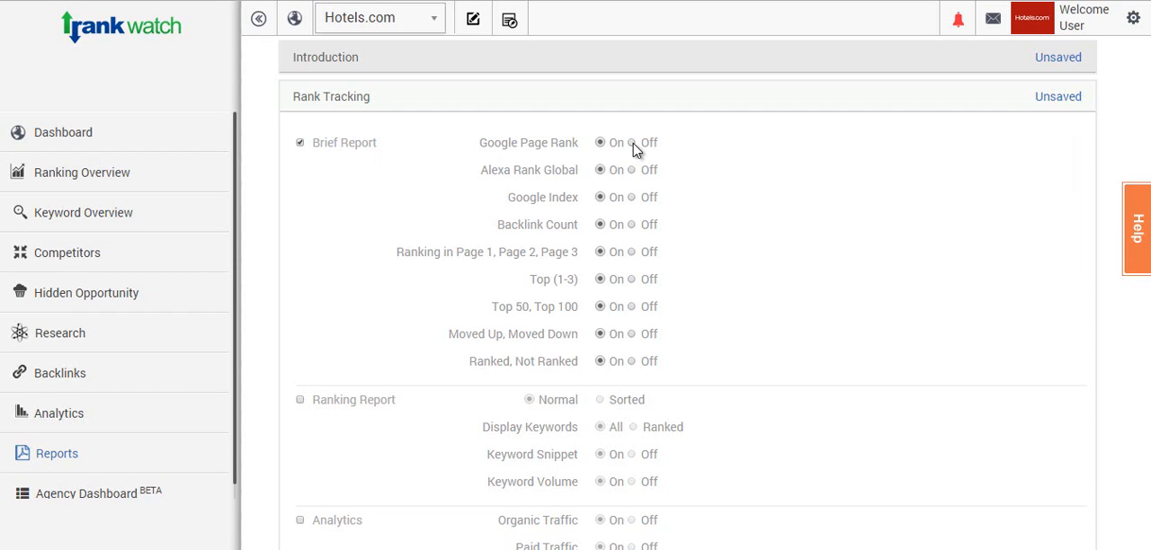
pyautogui.click(634, 142)
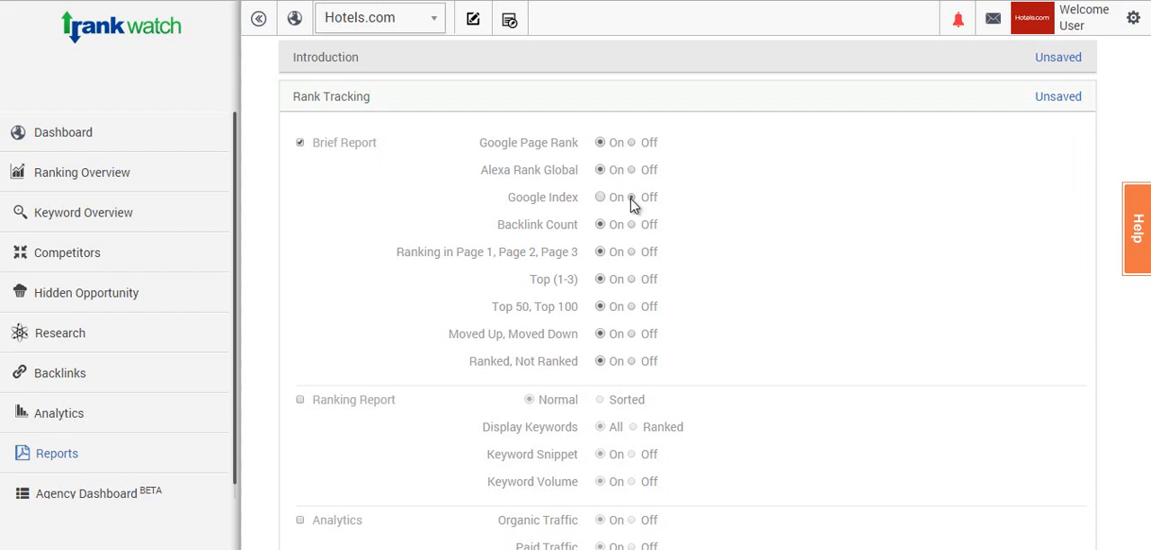
pyautogui.click(633, 198)
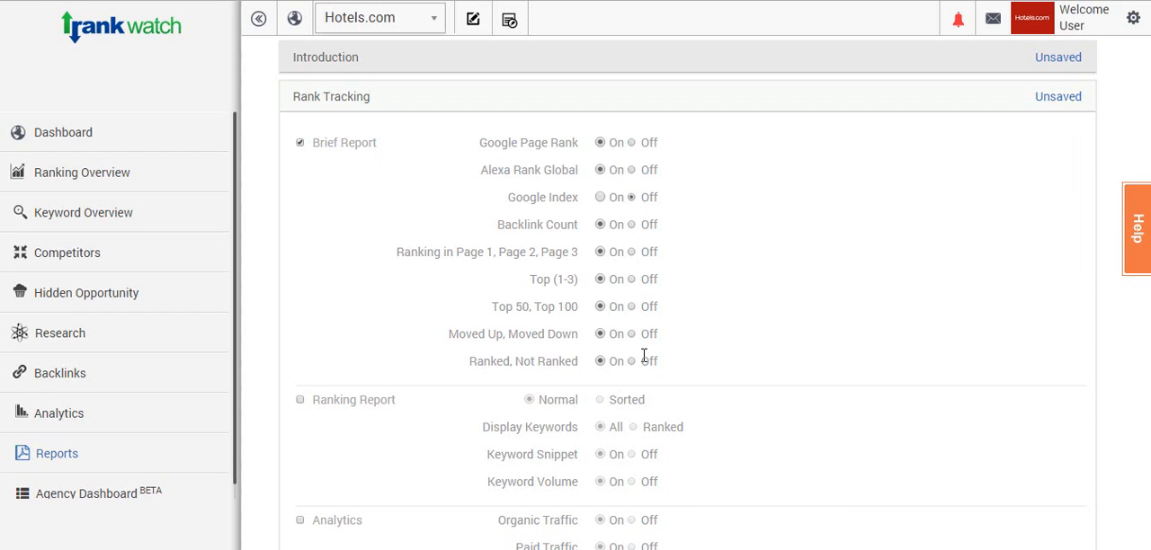
pyautogui.moveTo(695, 374)
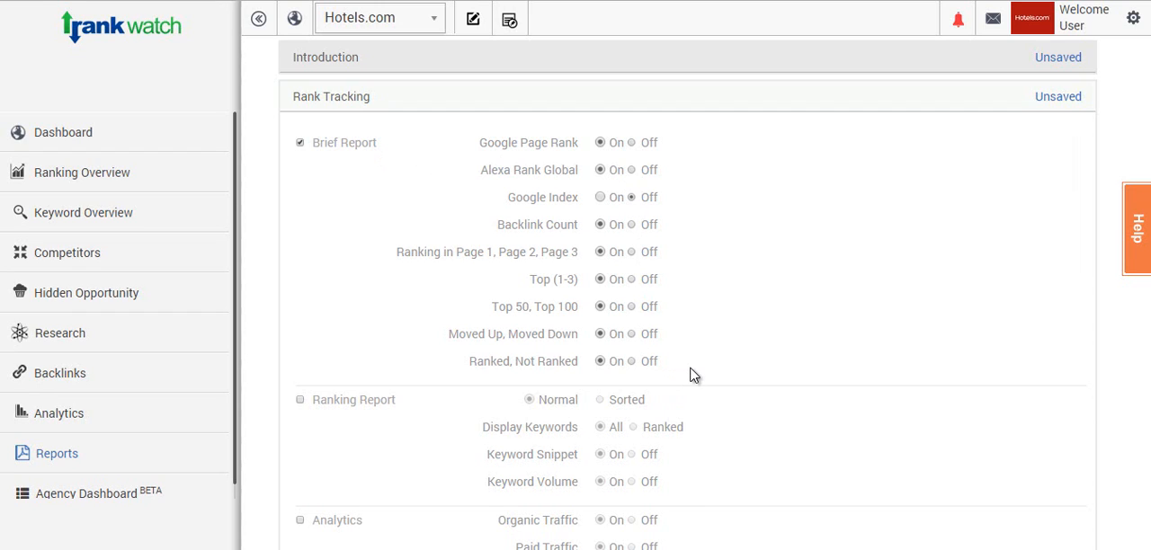
pyautogui.moveTo(682, 194)
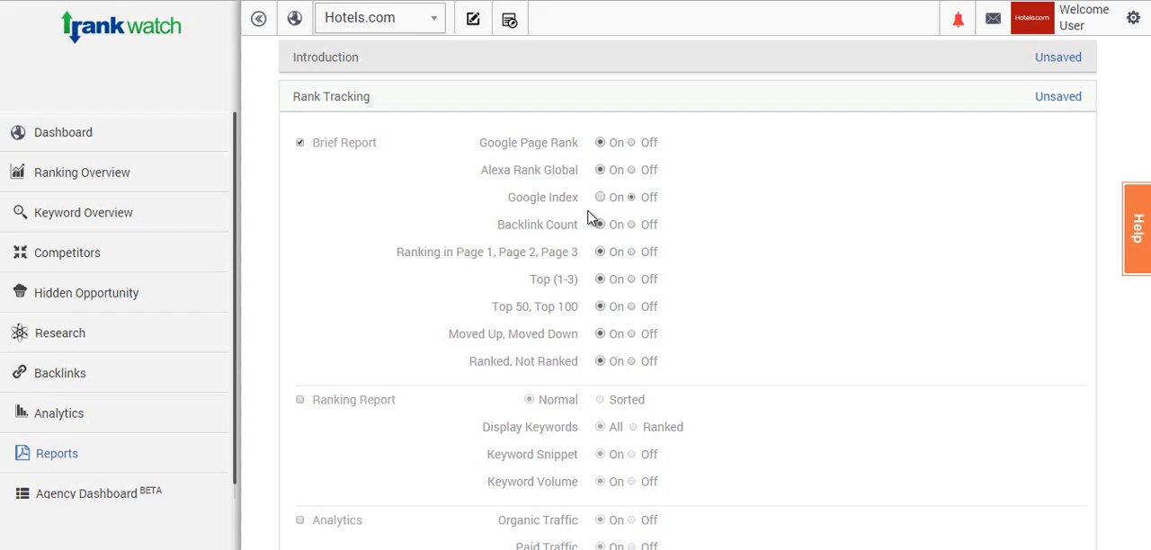
pyautogui.click(600, 198)
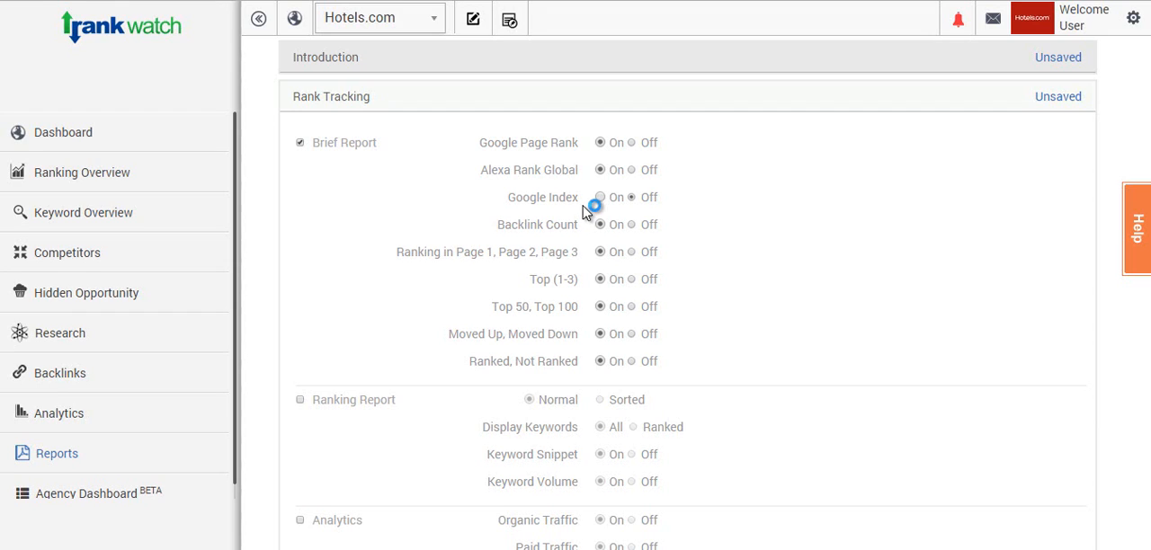
pyautogui.click(633, 198)
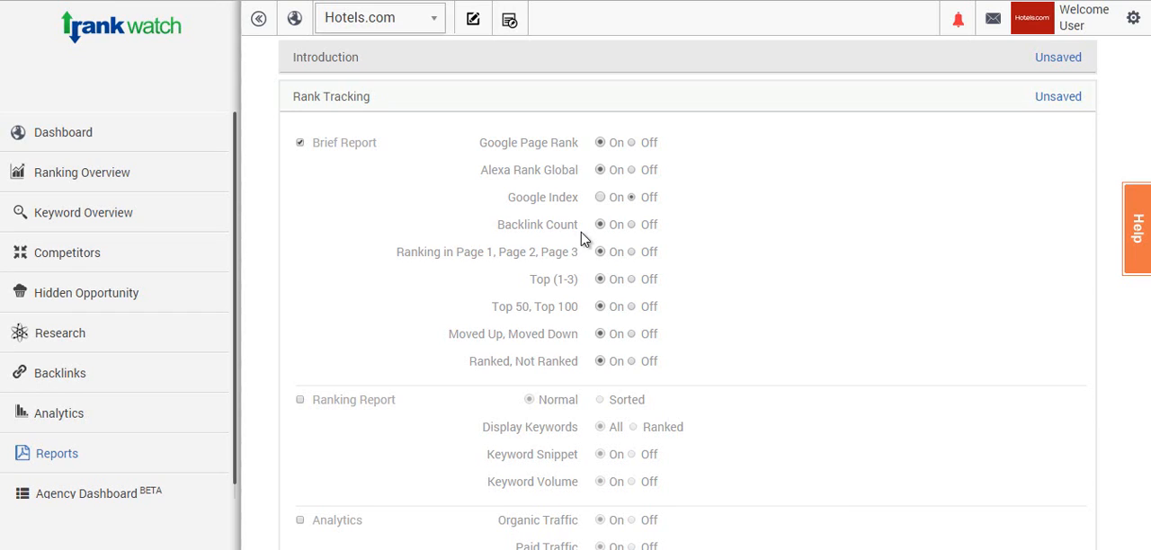
pyautogui.moveTo(583, 263)
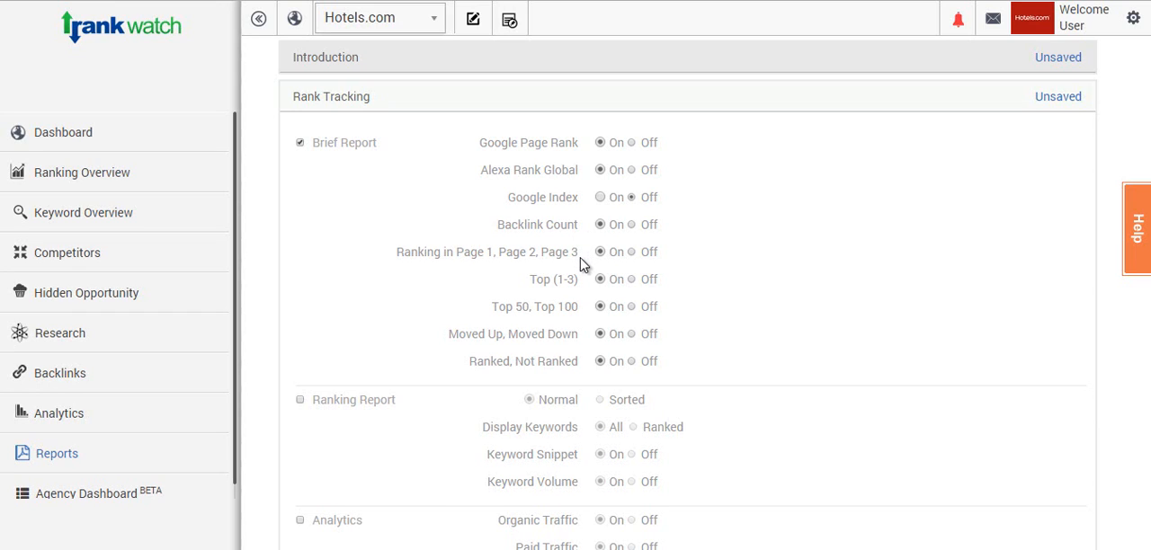
pyautogui.moveTo(579, 268)
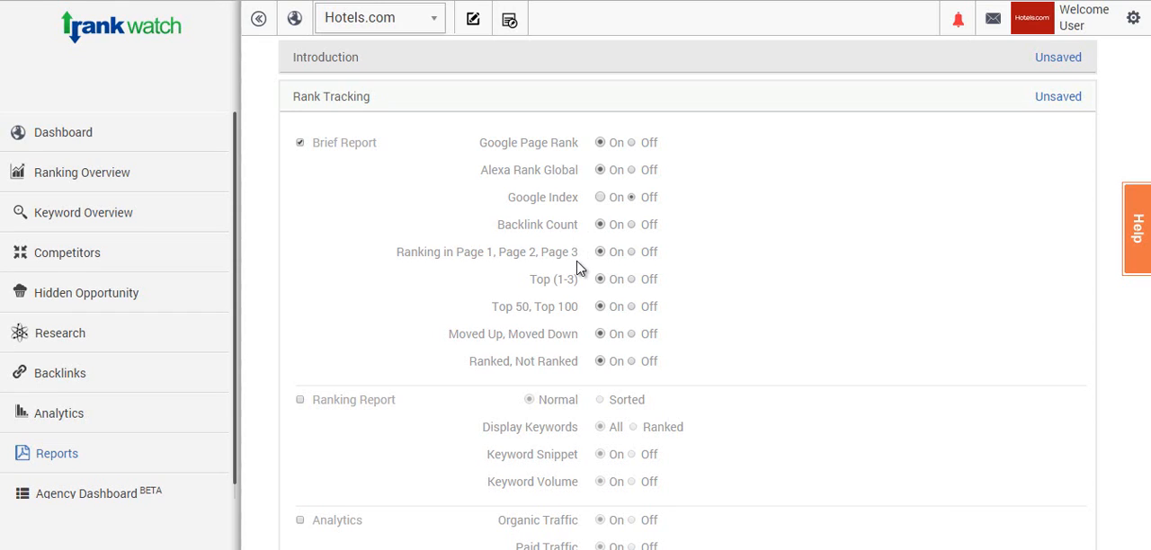
pyautogui.moveTo(575, 279)
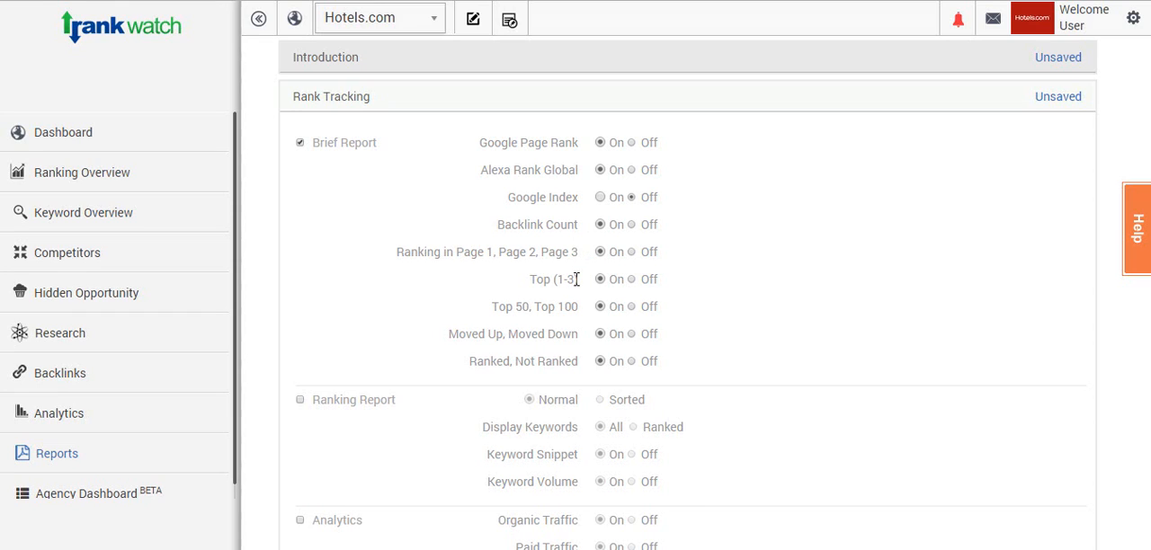
pyautogui.moveTo(579, 324)
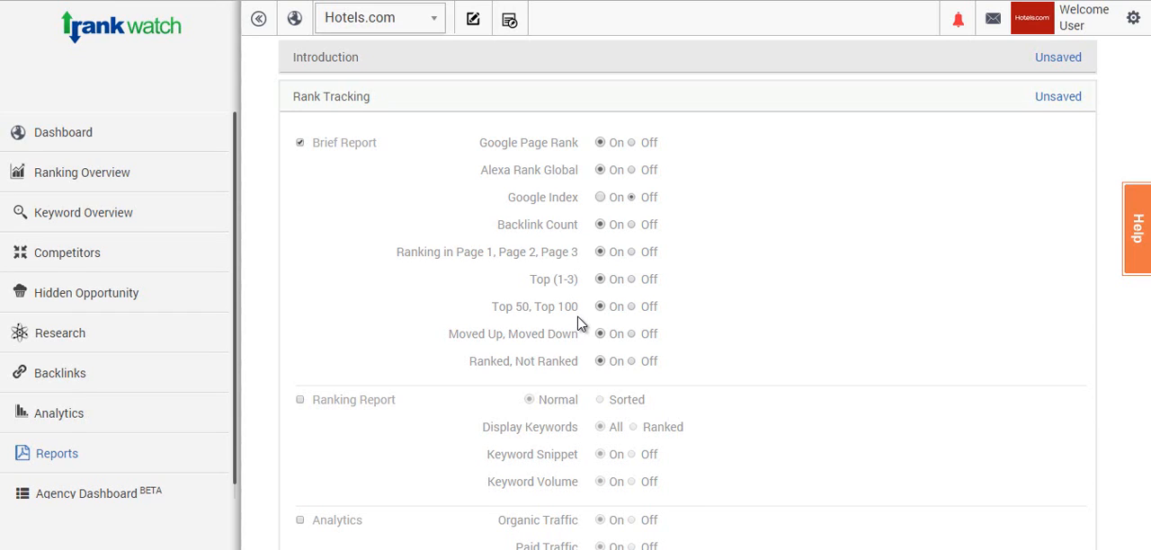
pyautogui.moveTo(579, 313)
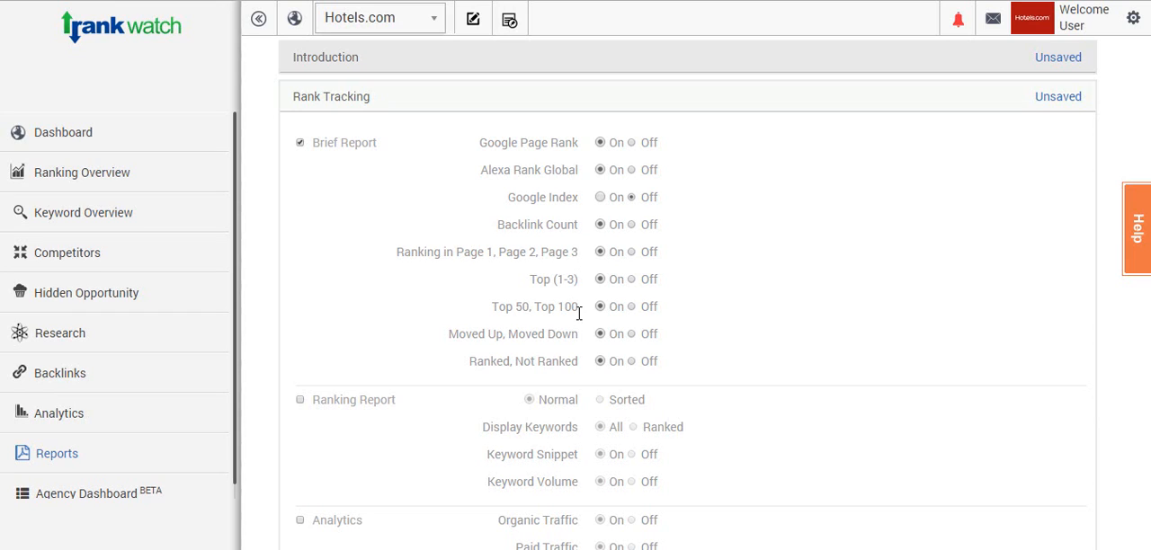
pyautogui.moveTo(579, 342)
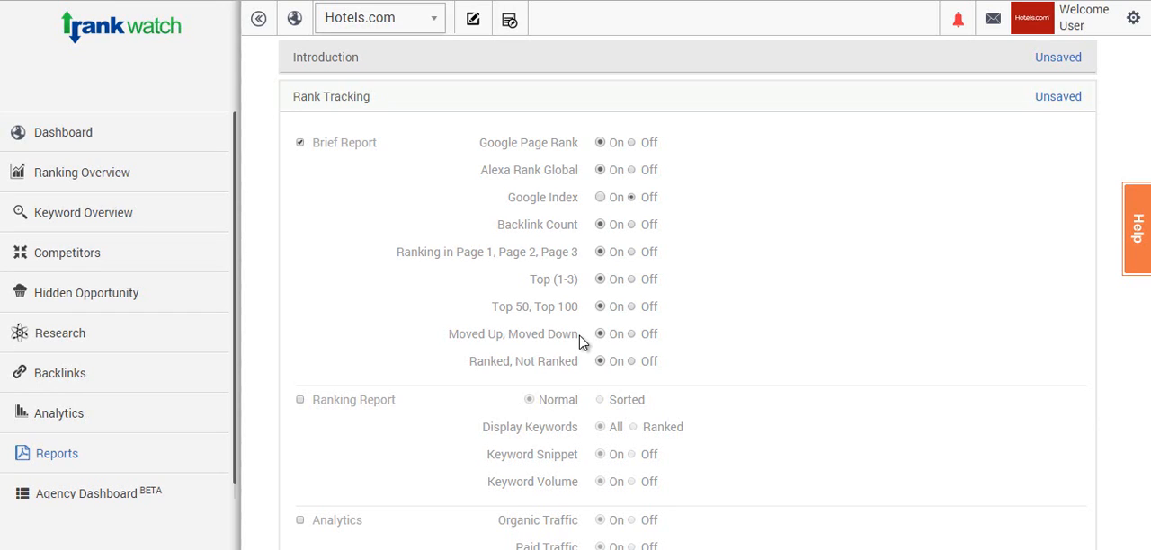
pyautogui.moveTo(584, 367)
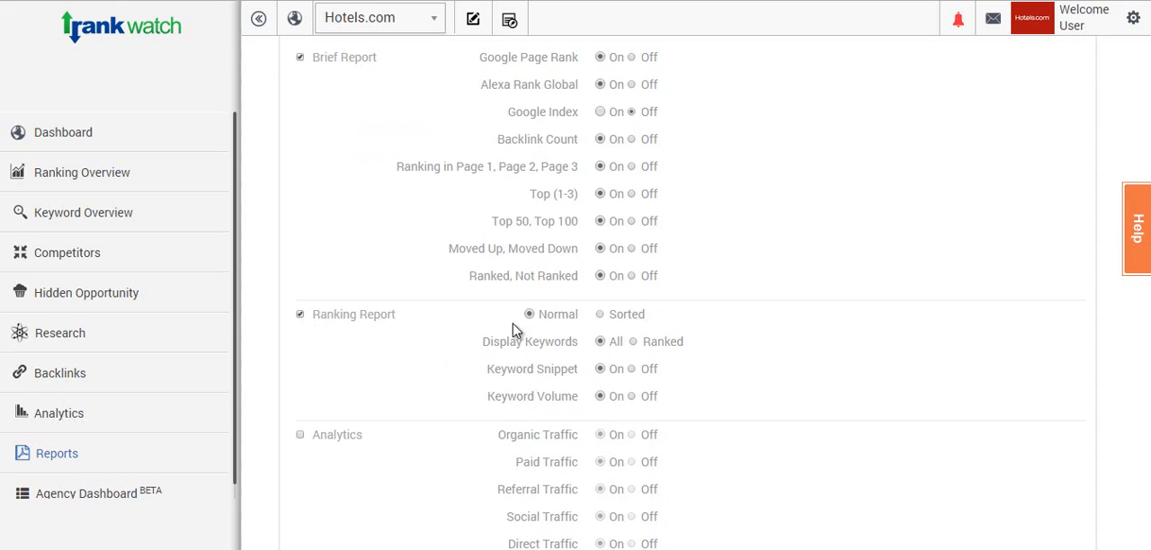
pyautogui.moveTo(656, 328)
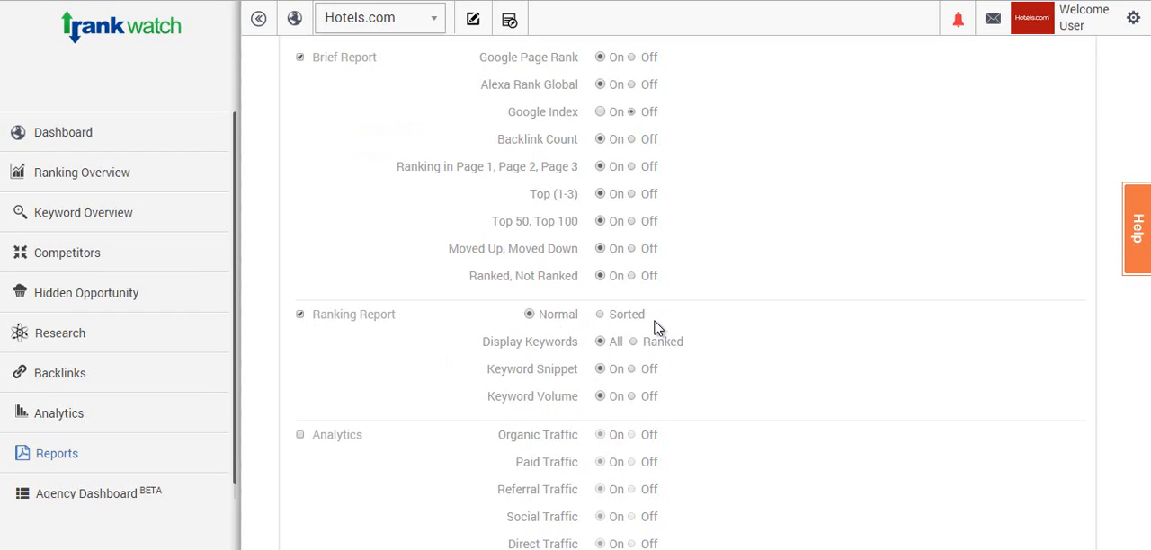
# - Set the Ranking Report to show only ranked keywords, keeping keyword snippet and volume on
pyautogui.scroll(-3)
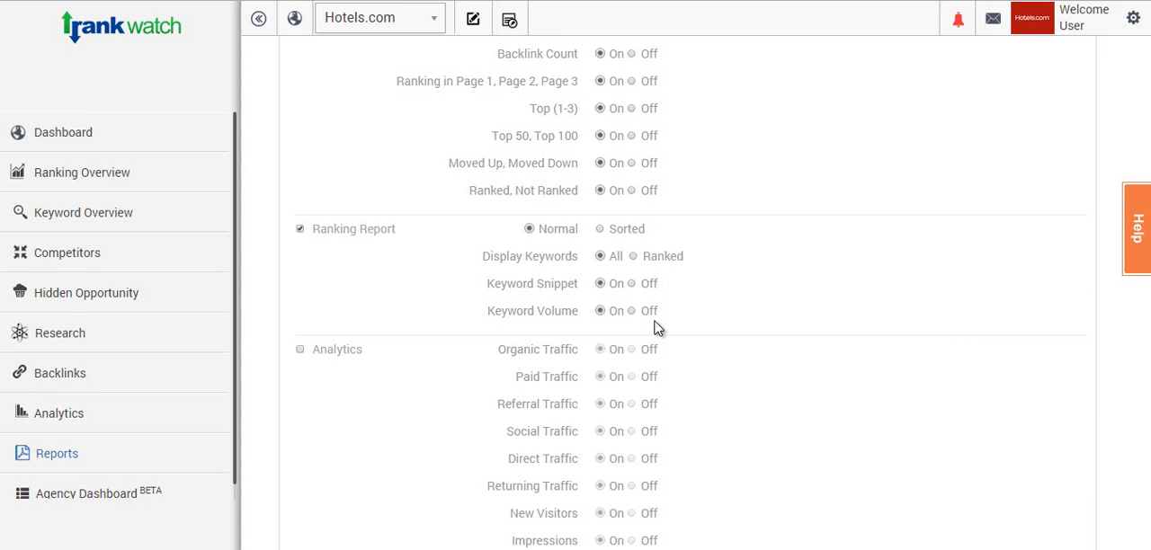
pyautogui.moveTo(608, 238)
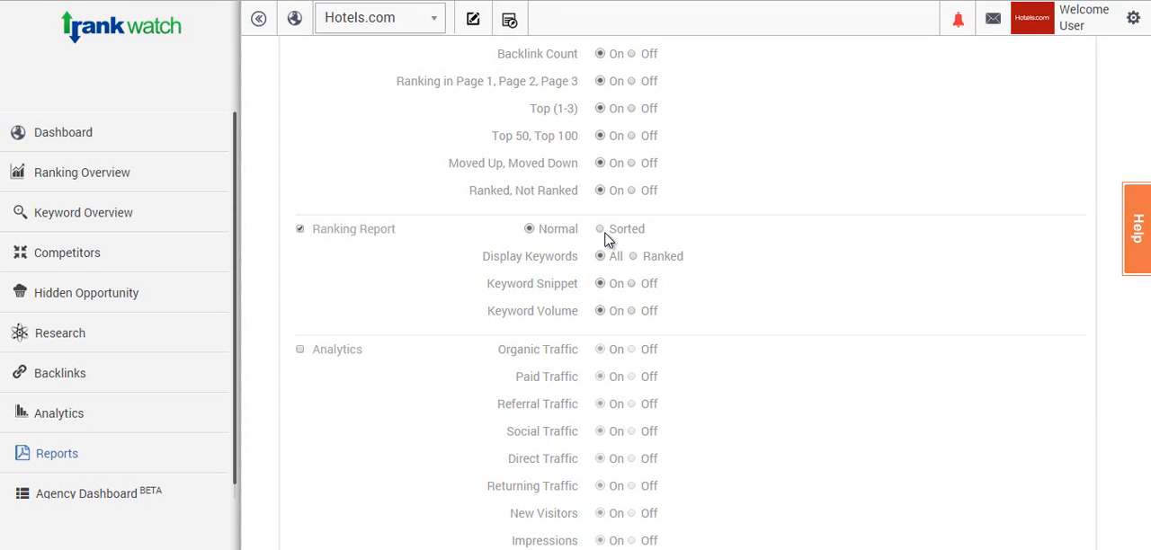
pyautogui.moveTo(604, 237)
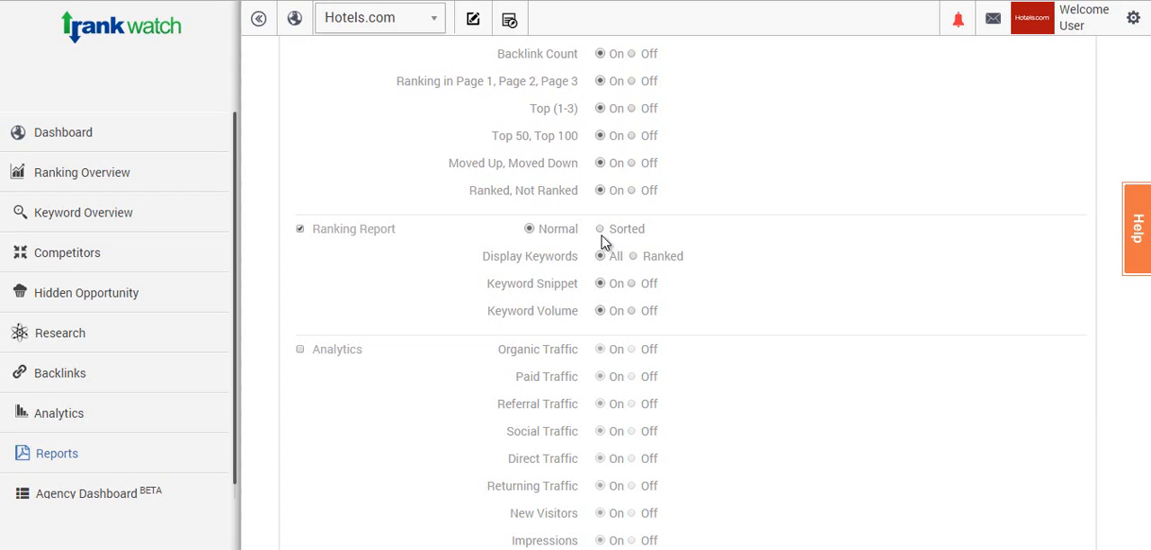
pyautogui.moveTo(590, 320)
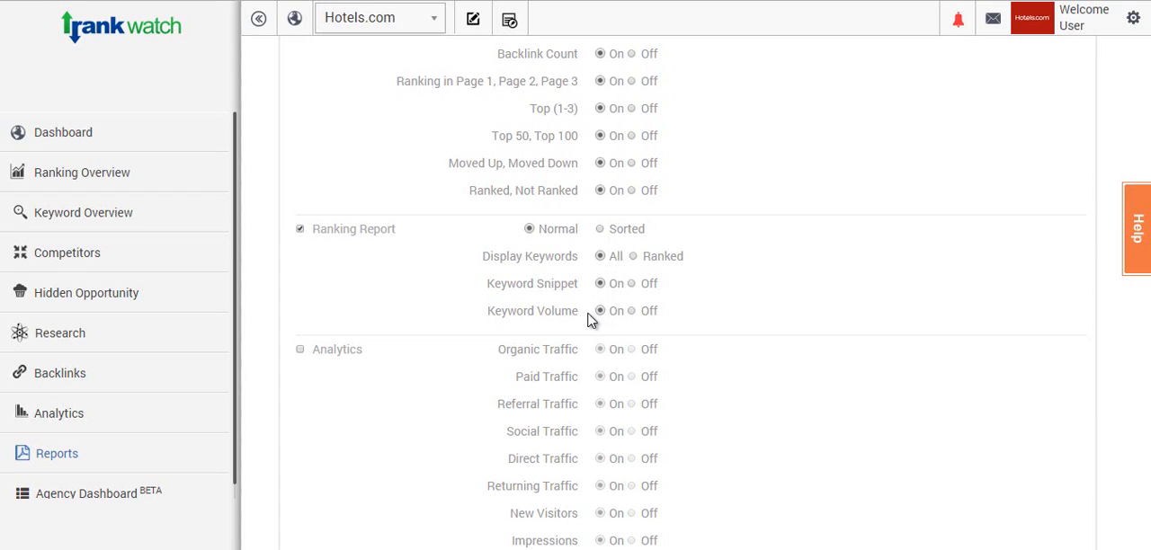
pyautogui.moveTo(582, 283)
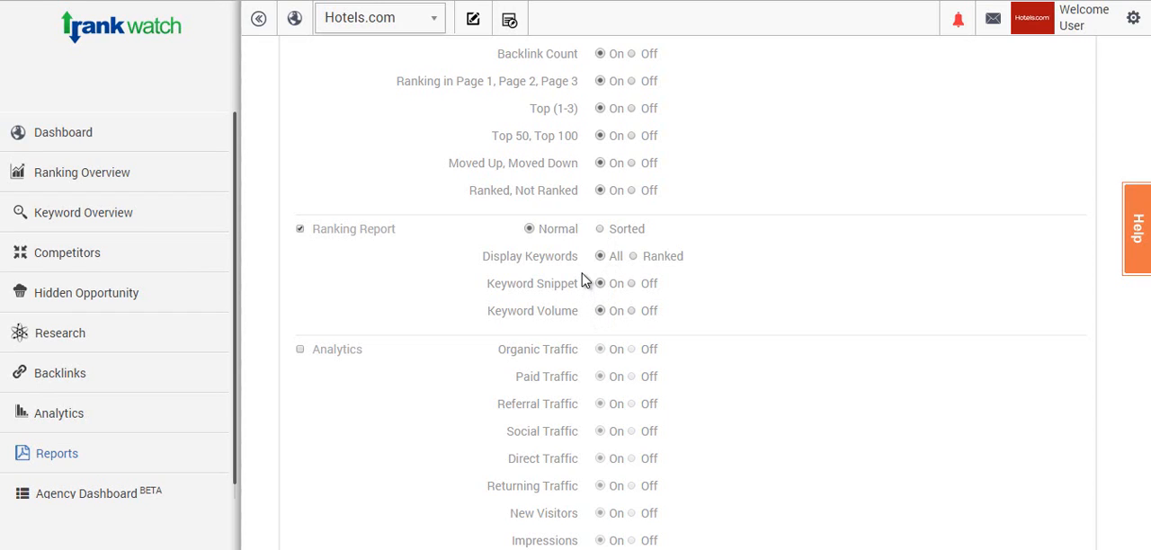
pyautogui.click(637, 256)
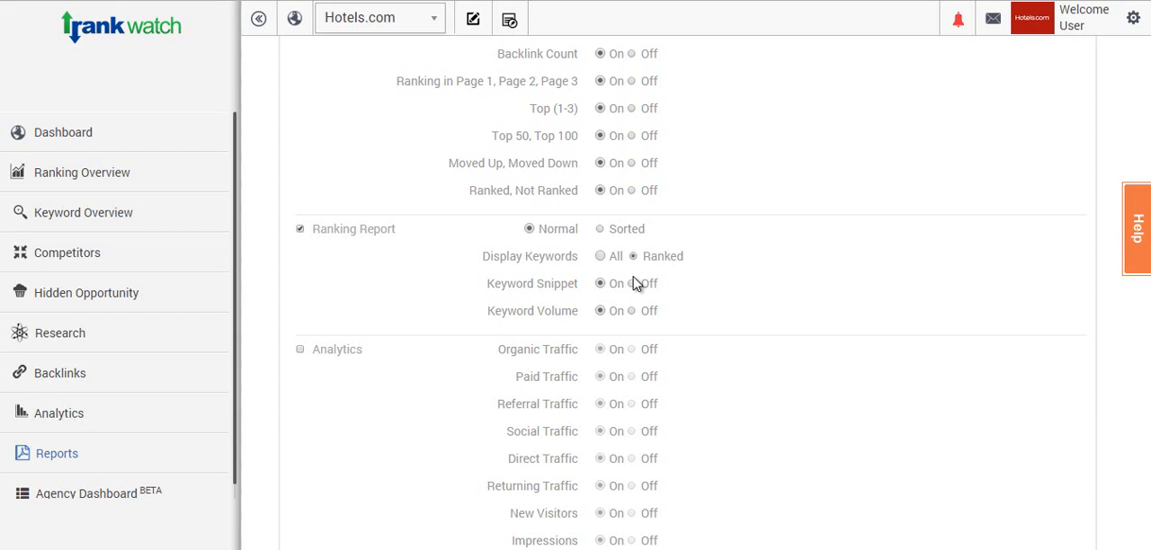
pyautogui.click(634, 282)
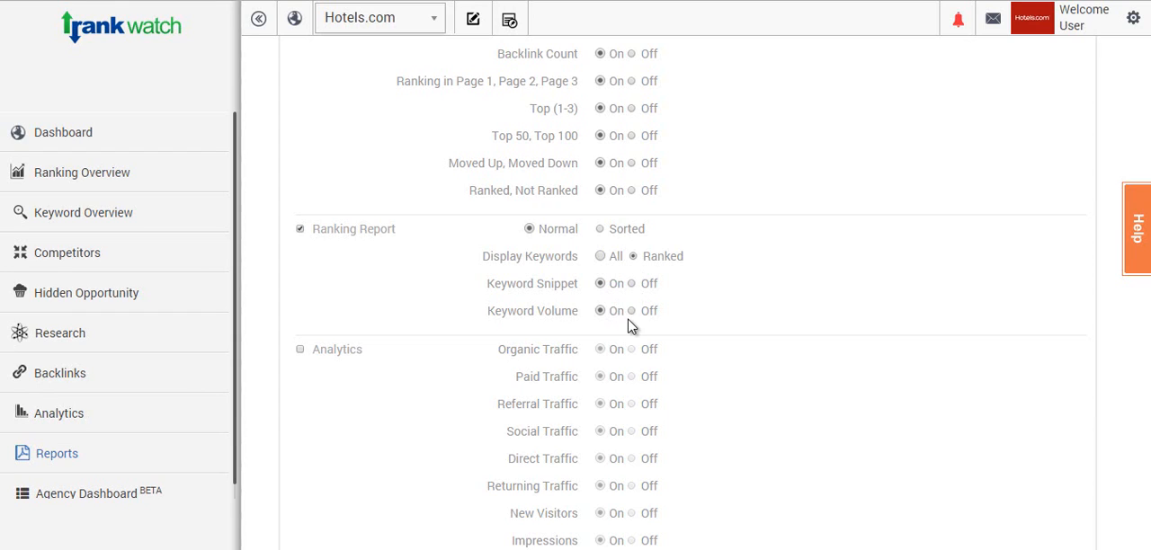
pyautogui.click(634, 309)
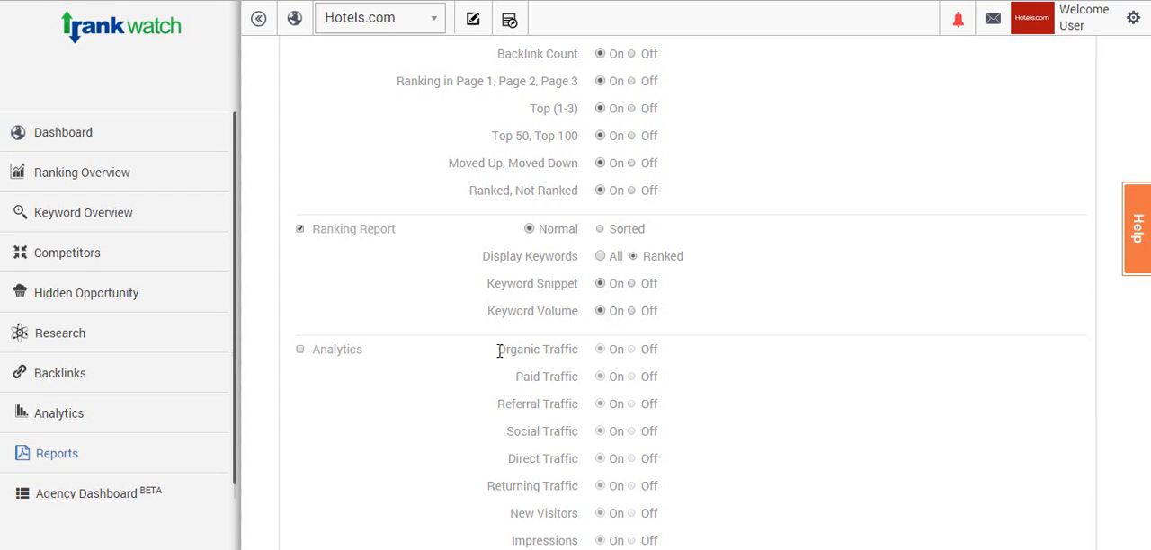
pyautogui.moveTo(310, 351)
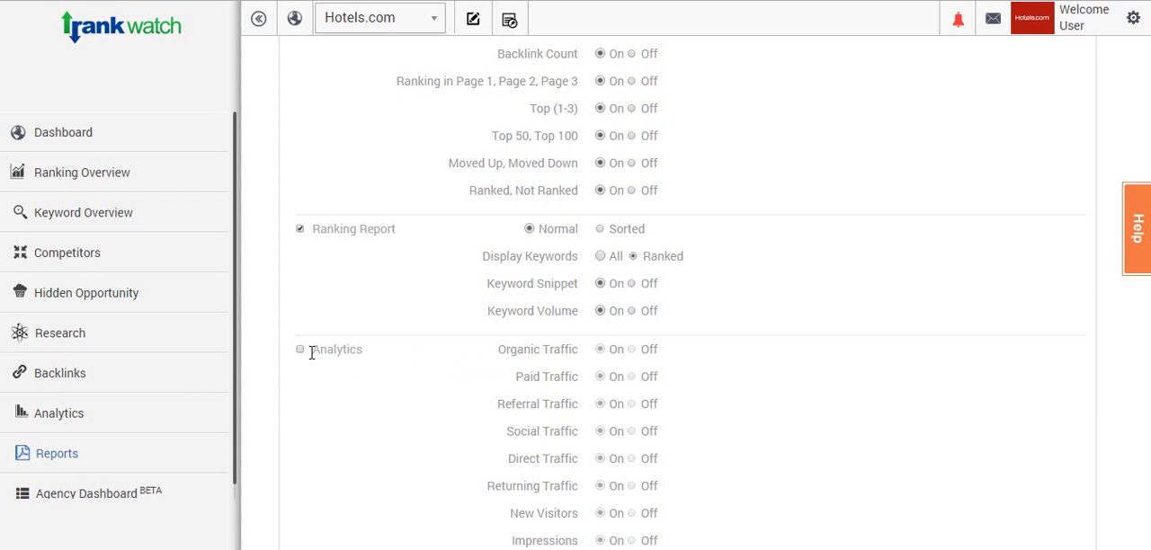
# - Include the Analytics section and review its traffic metrics, all left on
pyautogui.click(300, 349)
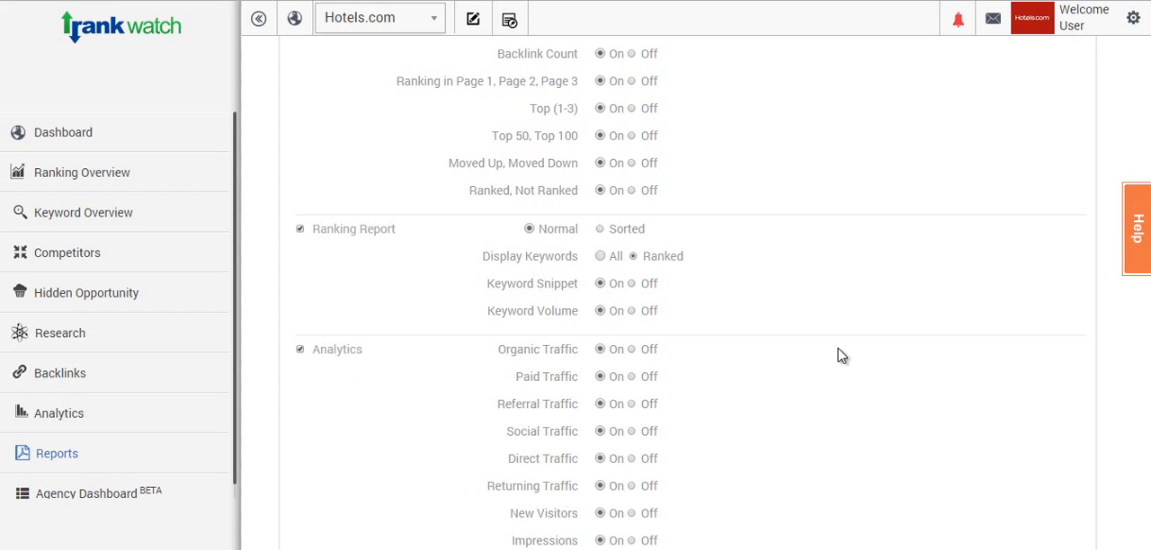
pyautogui.scroll(-3)
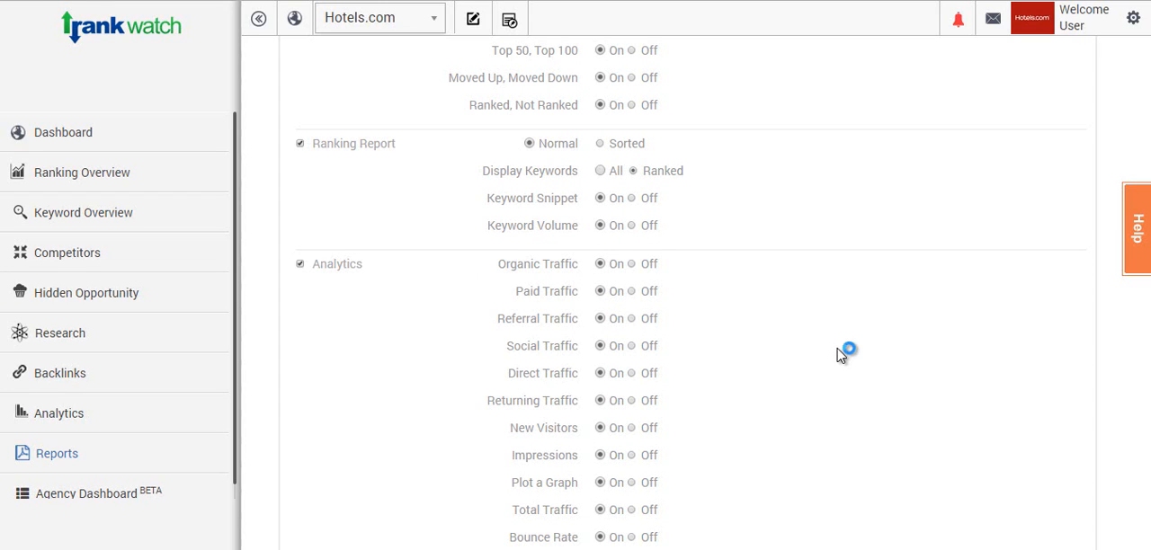
pyautogui.scroll(-3)
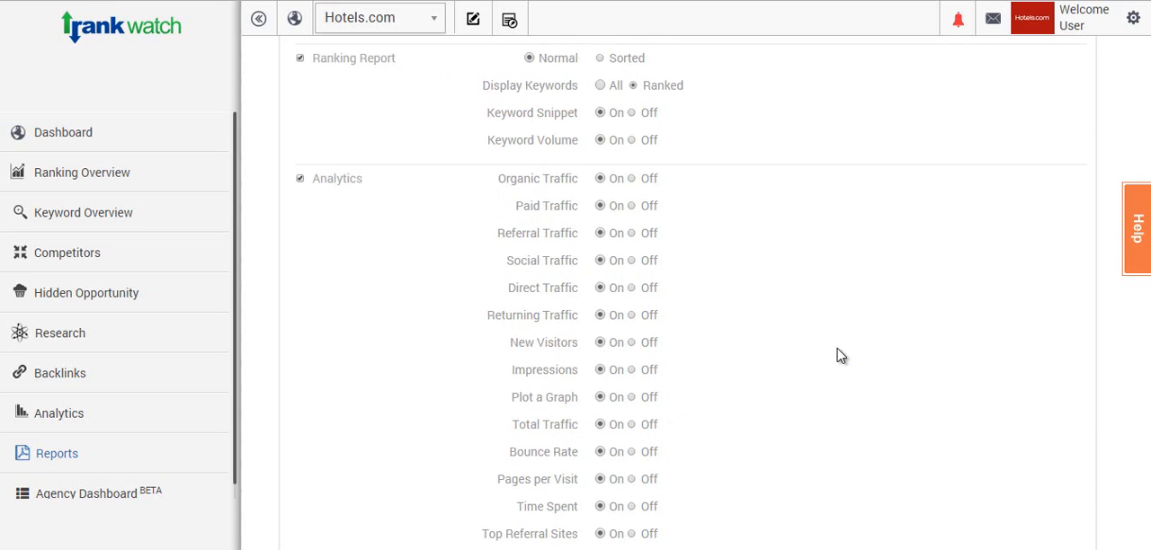
pyautogui.scroll(-3)
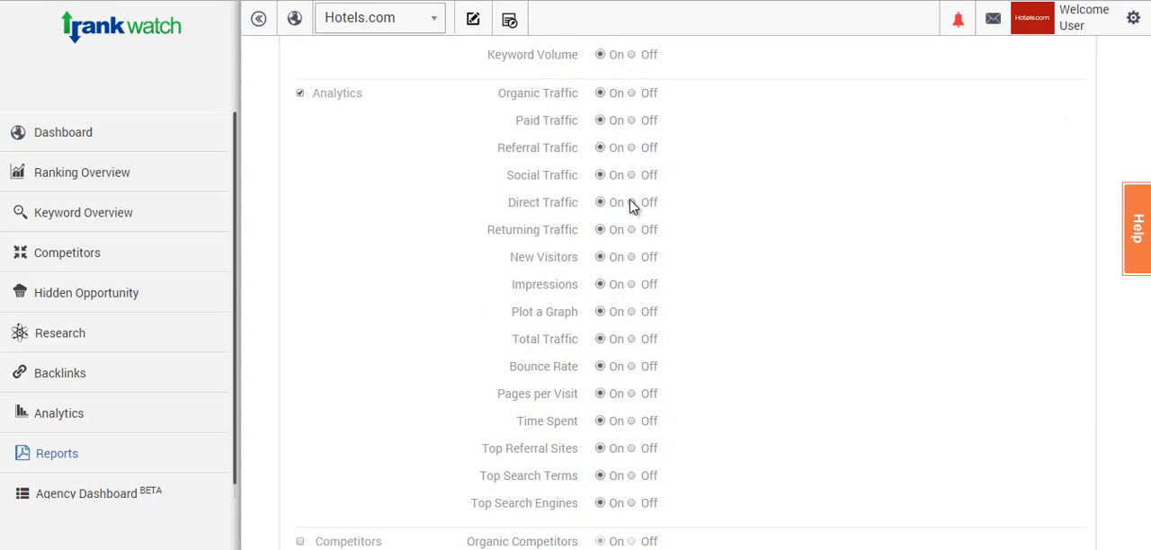
pyautogui.moveTo(583, 281)
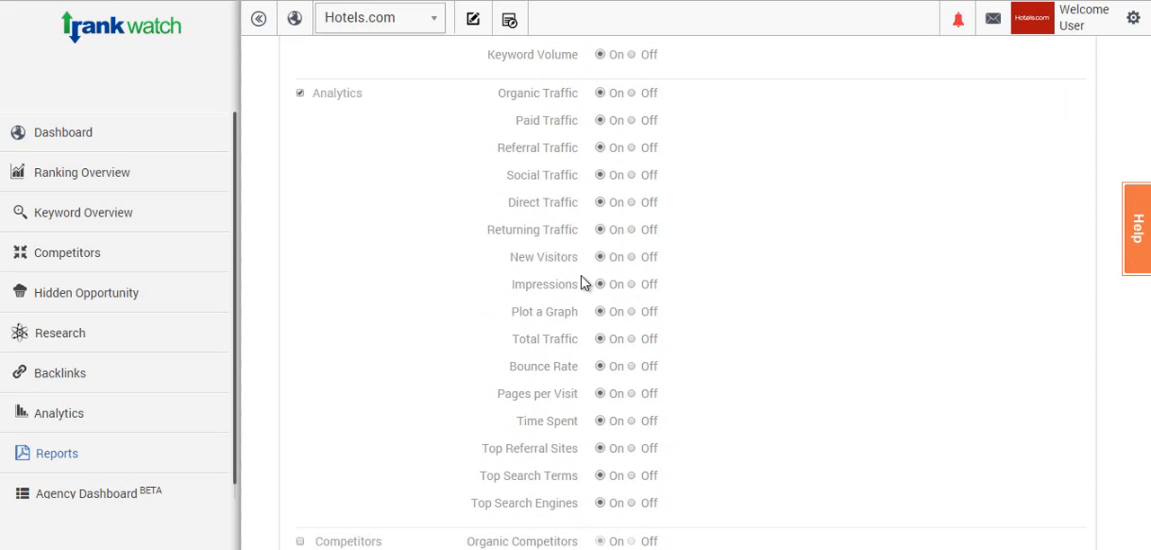
pyautogui.moveTo(579, 415)
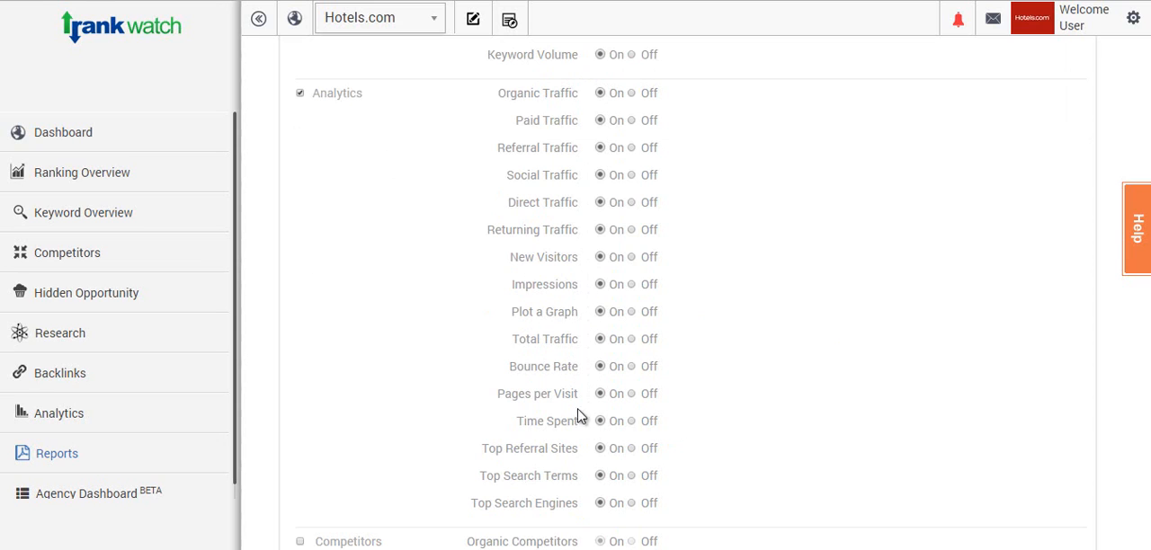
# - Include the Backlink Brief section with all its link metrics on
pyautogui.scroll(-3)
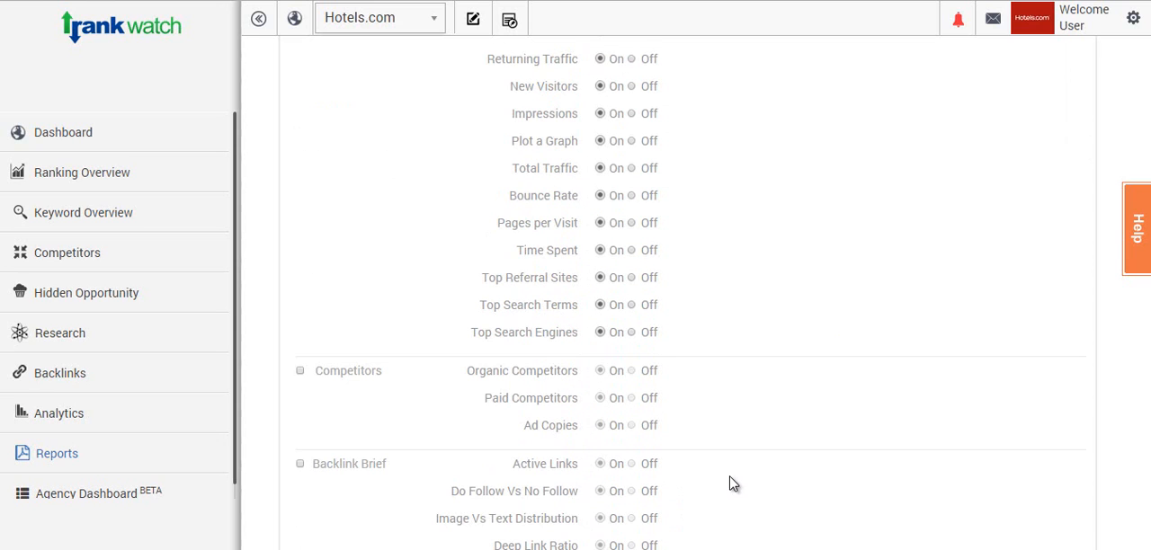
pyautogui.moveTo(723, 468)
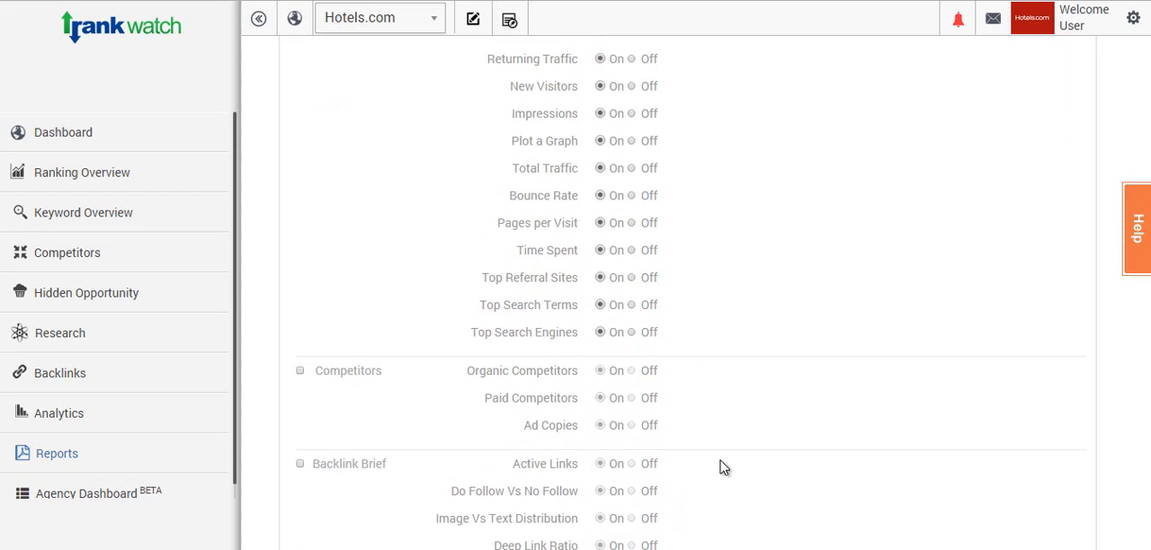
pyautogui.scroll(-3)
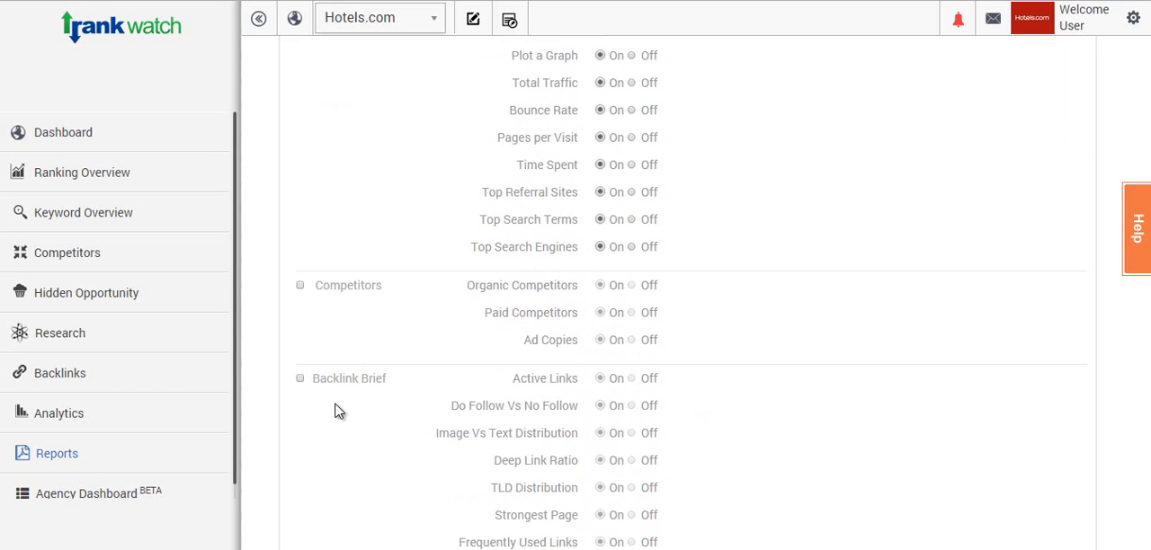
pyautogui.scroll(-3)
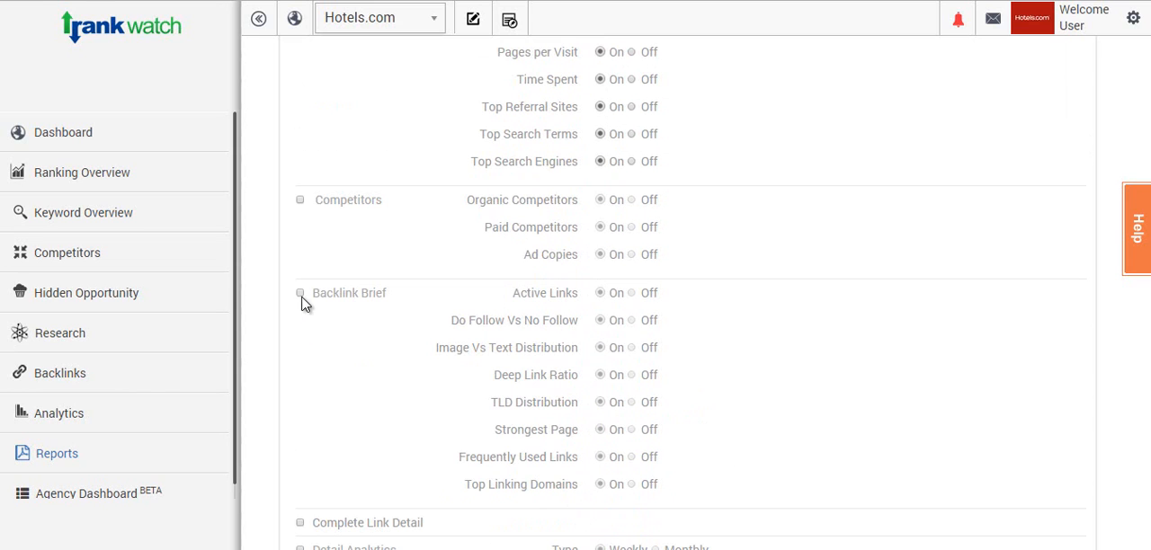
pyautogui.click(301, 293)
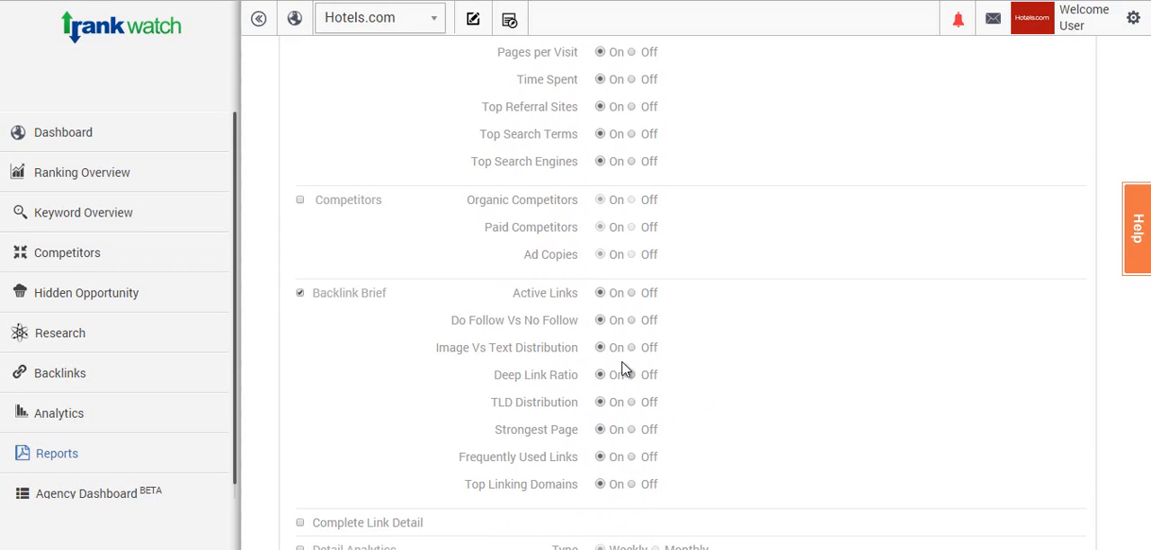
pyautogui.moveTo(676, 460)
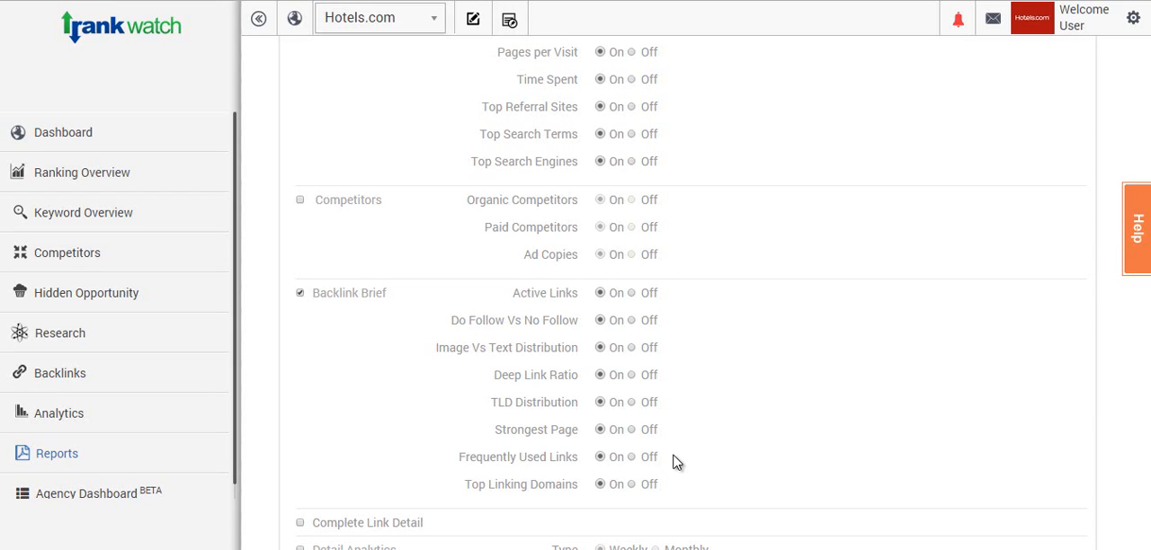
pyautogui.moveTo(680, 392)
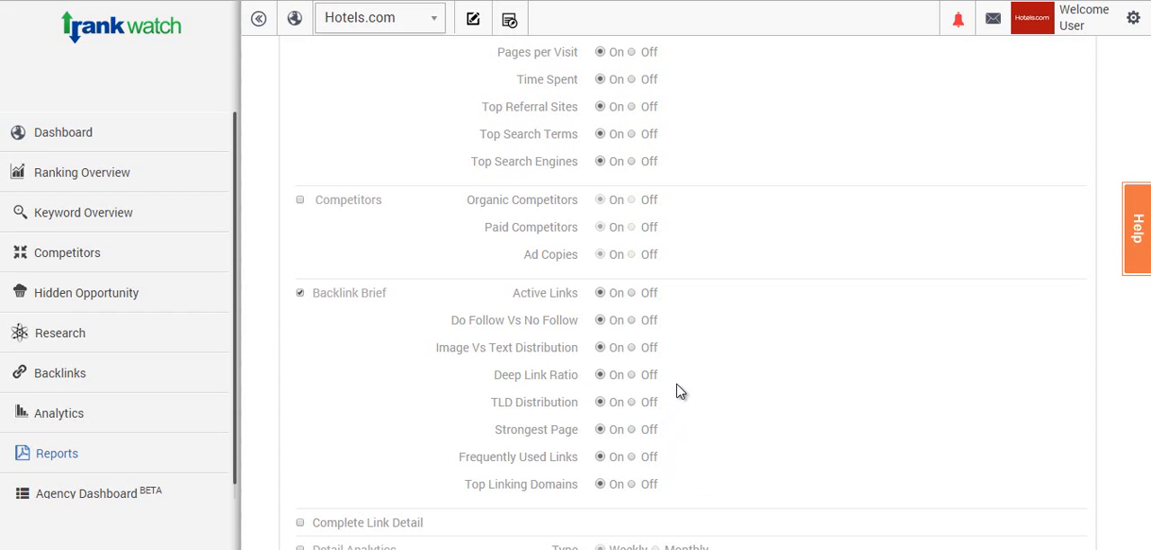
pyautogui.scroll(-3)
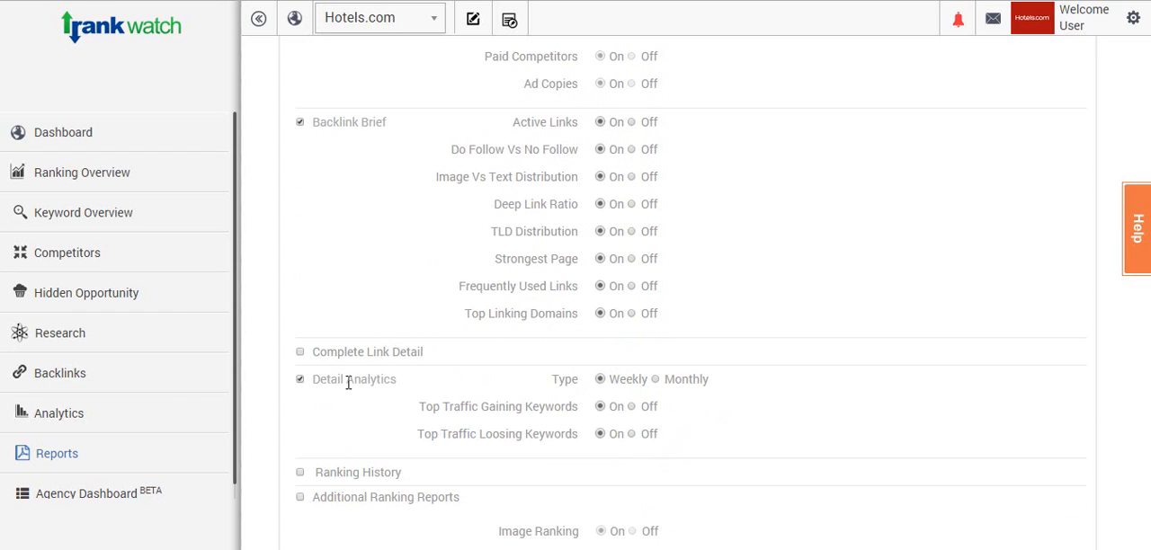
pyautogui.moveTo(309, 363)
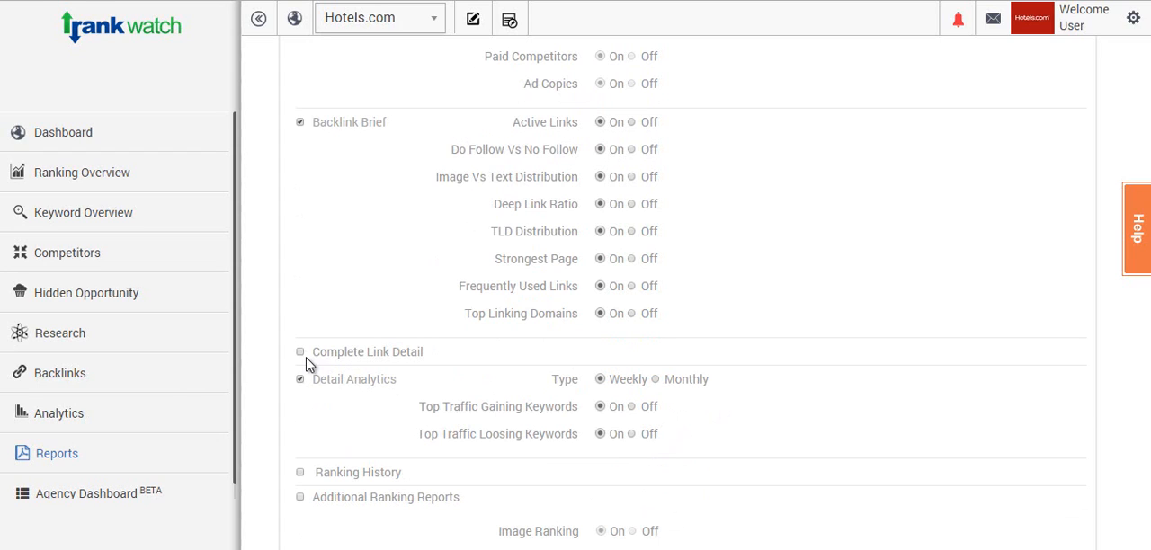
# - Include Ranking History and Additional Ranking Reports, keeping only image and local ranking on
pyautogui.scroll(-3)
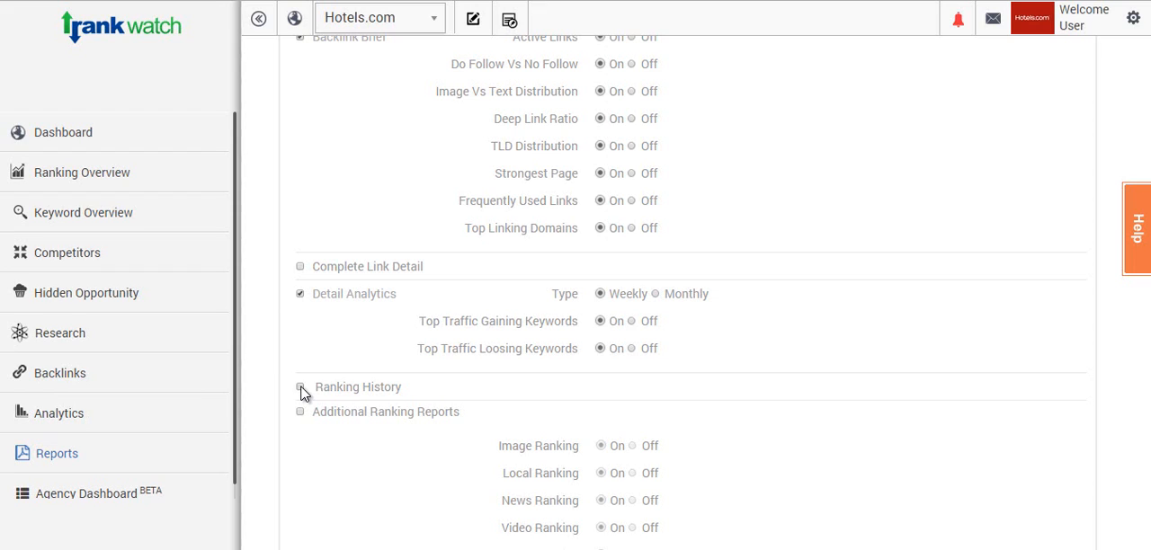
pyautogui.click(300, 388)
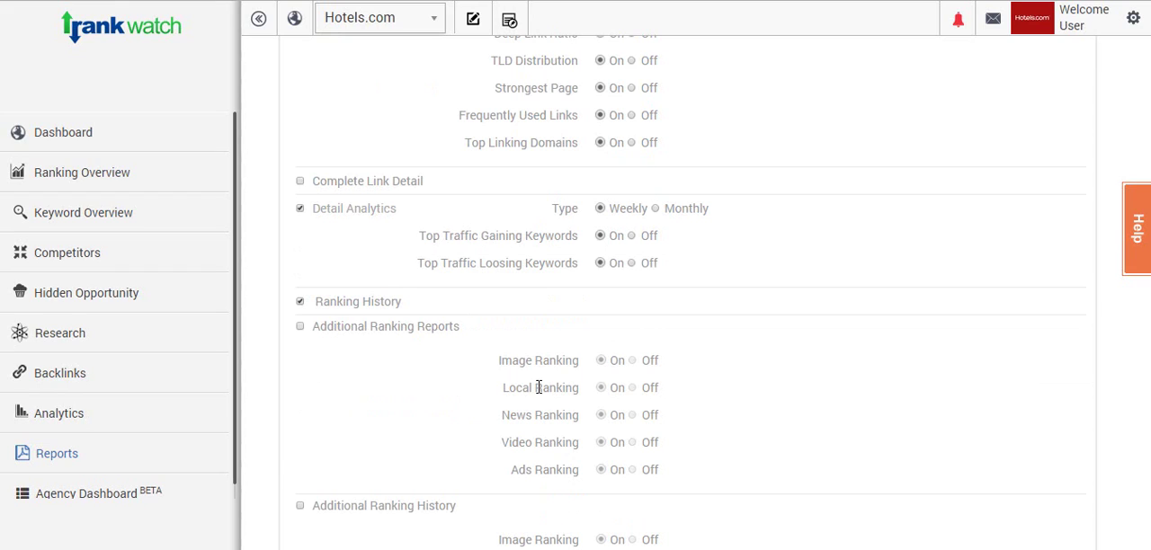
pyautogui.moveTo(690, 425)
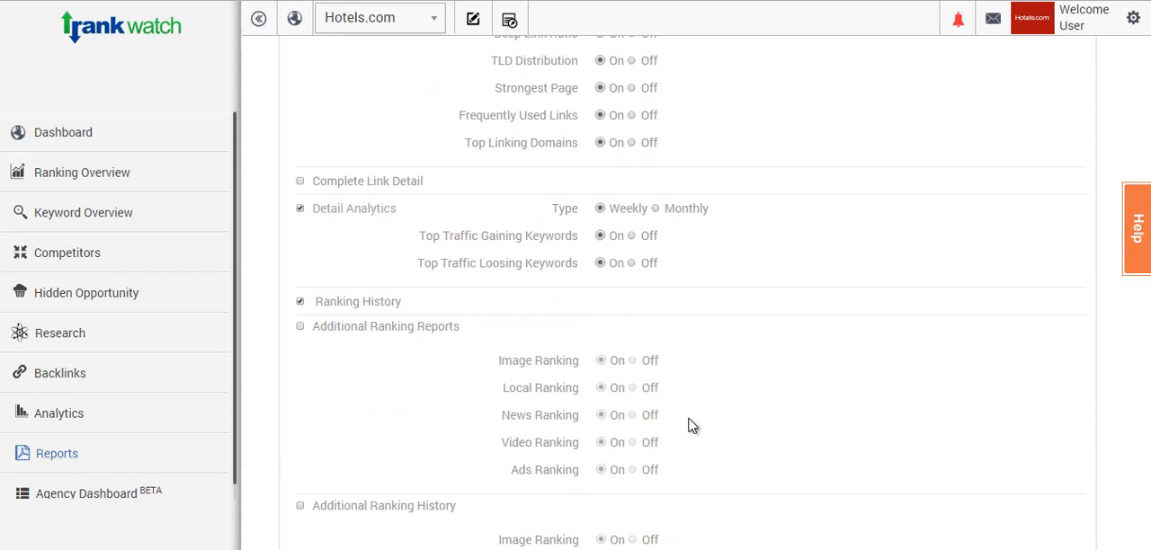
pyautogui.moveTo(666, 421)
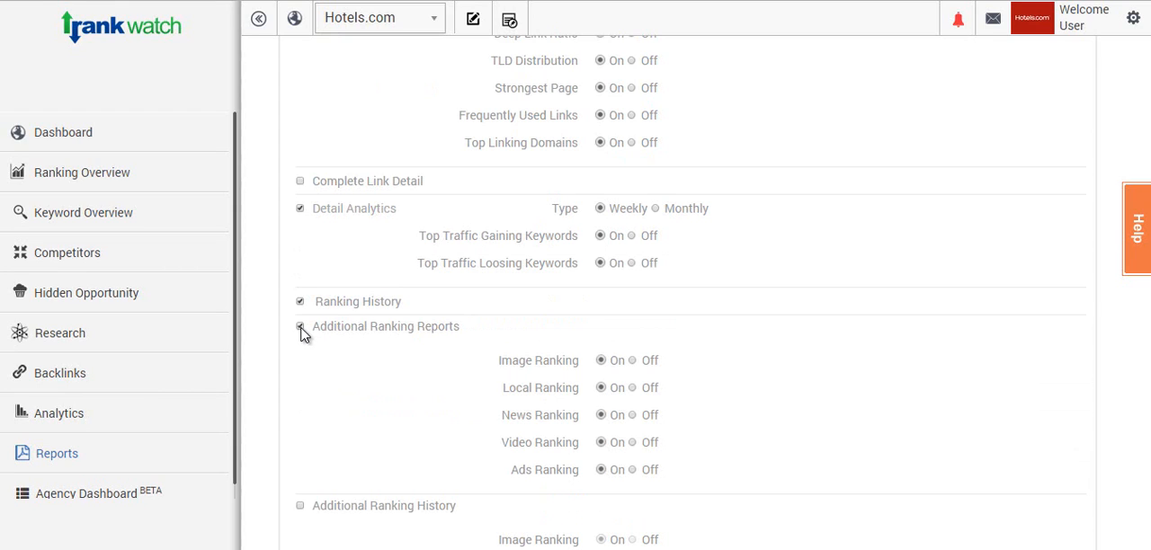
pyautogui.click(300, 327)
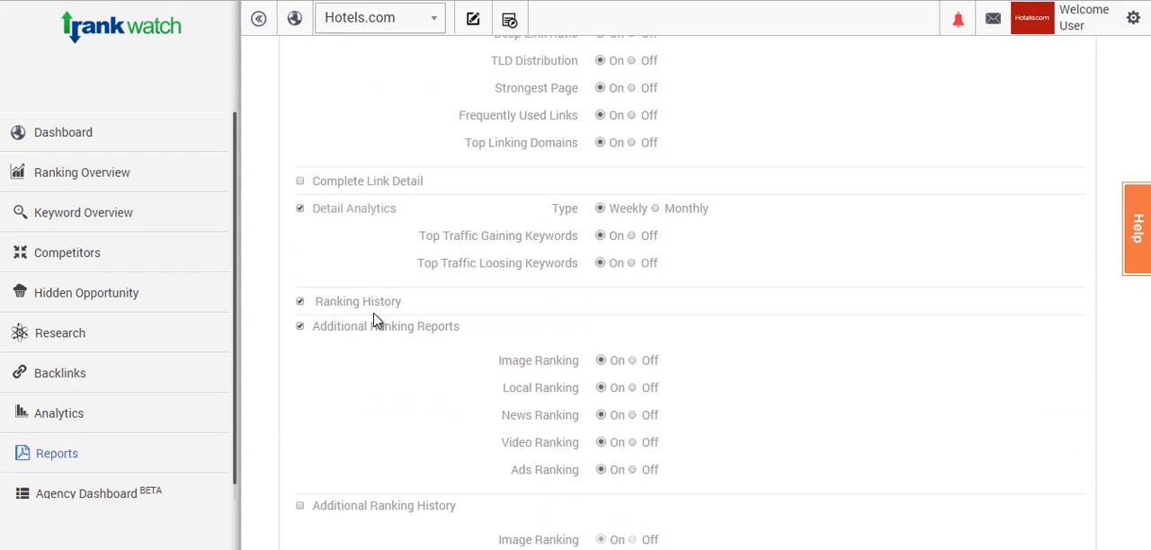
pyautogui.moveTo(408, 317)
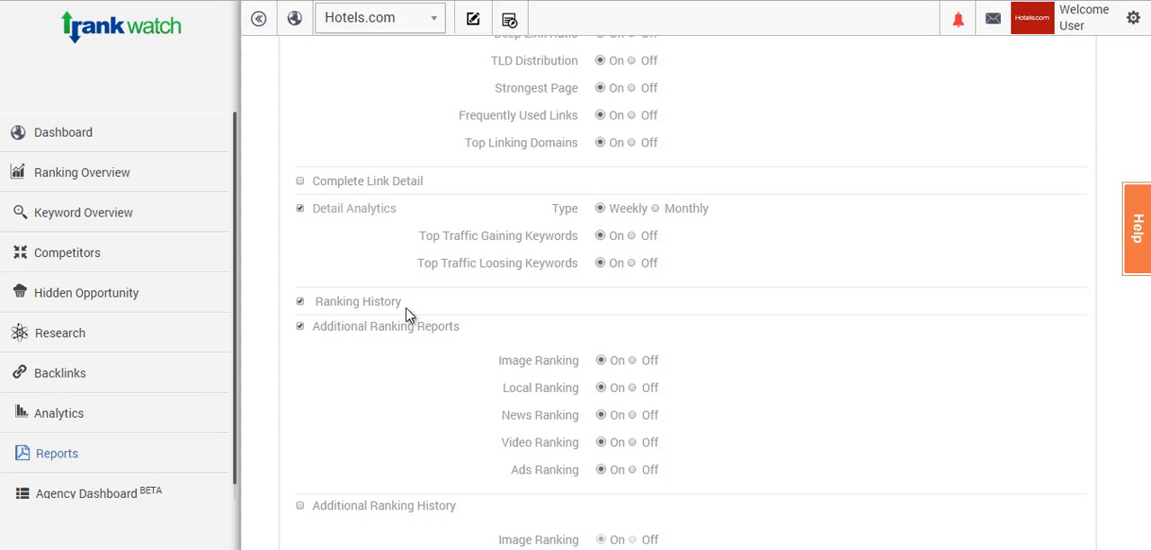
pyautogui.moveTo(497, 367)
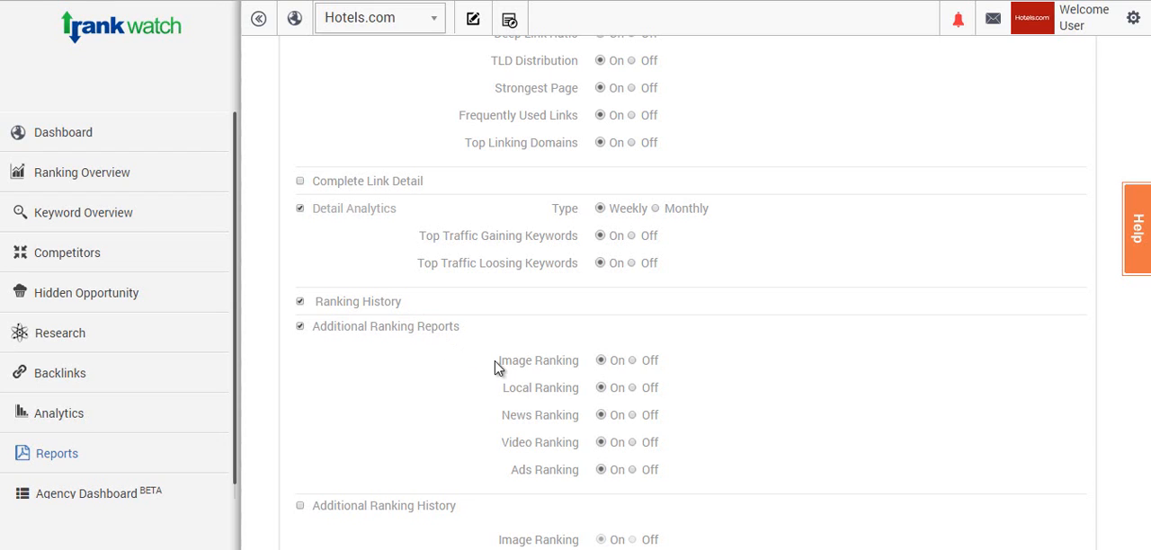
pyautogui.moveTo(492, 472)
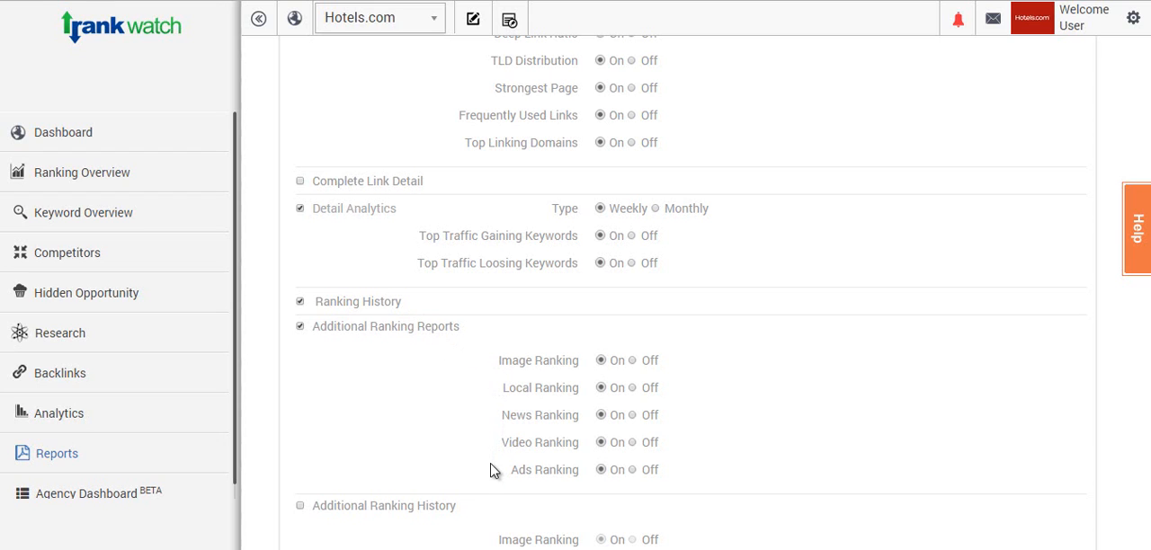
pyautogui.scroll(-3)
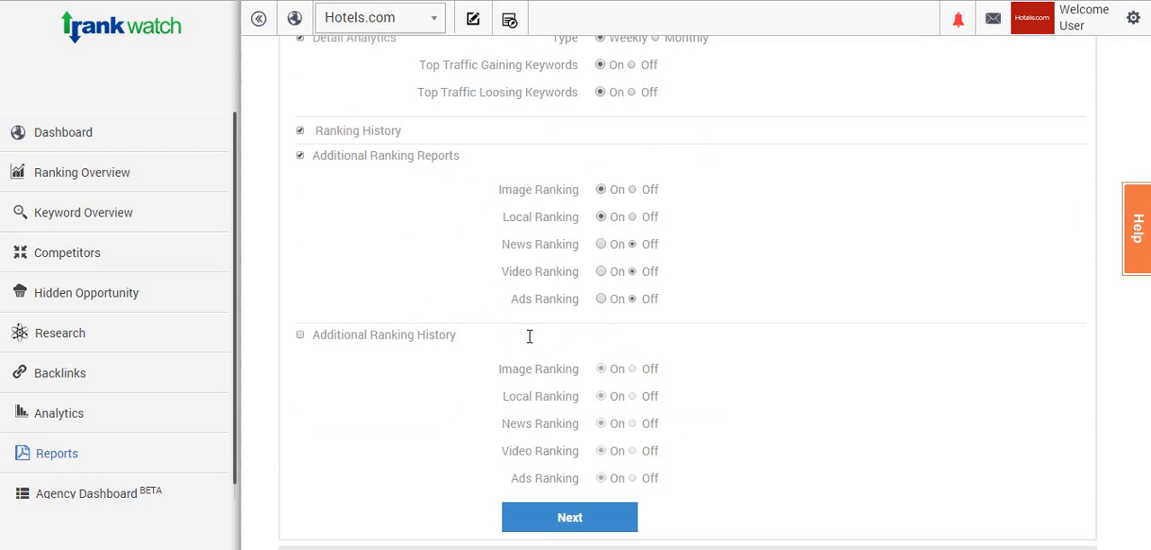
# - Include Additional Ranking History with all five ranking types on
pyautogui.scroll(-3)
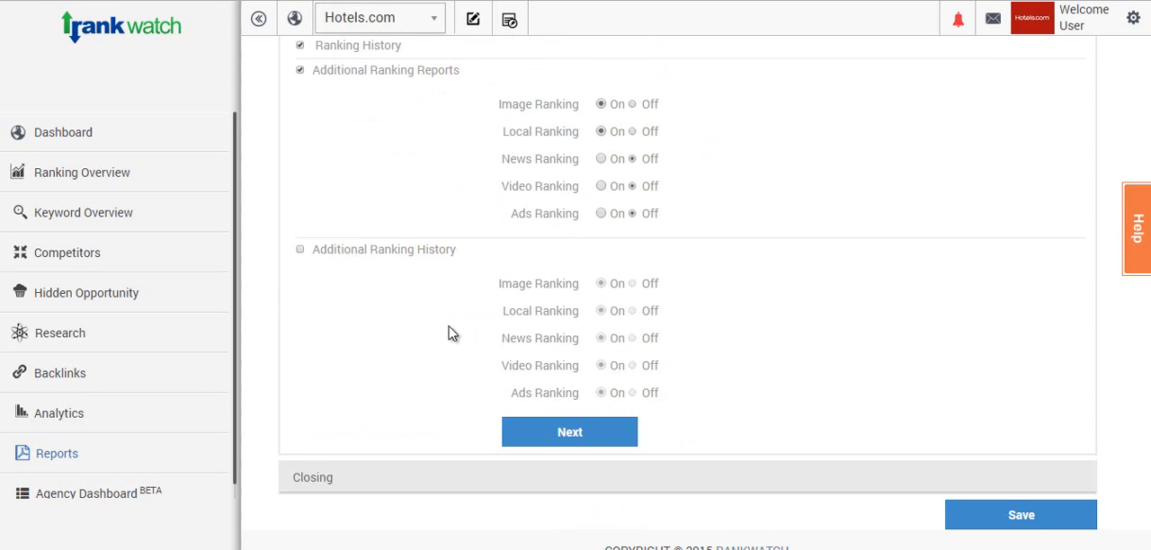
pyautogui.moveTo(313, 270)
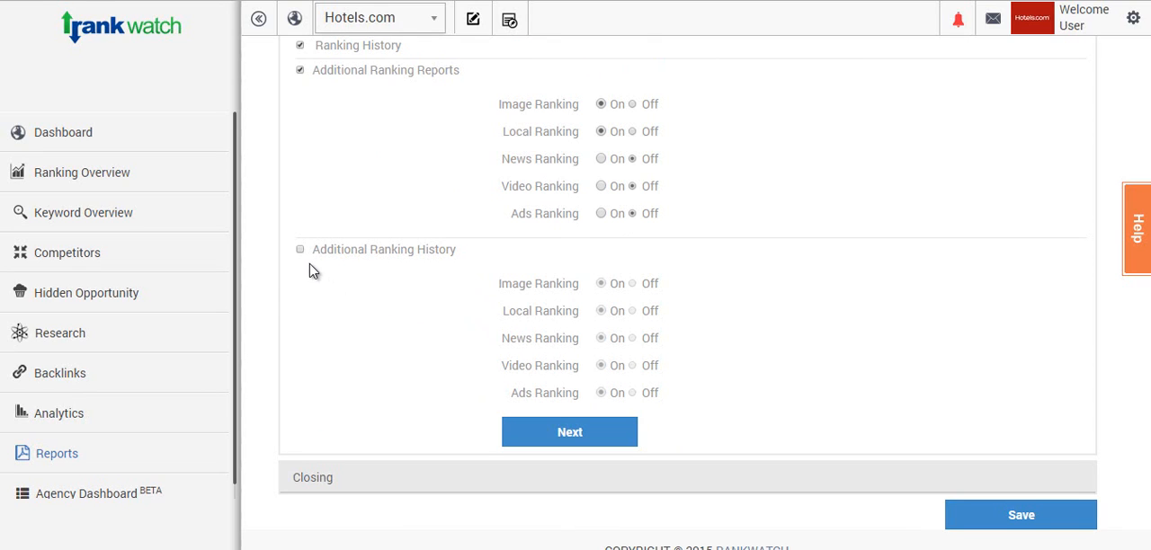
pyautogui.click(301, 248)
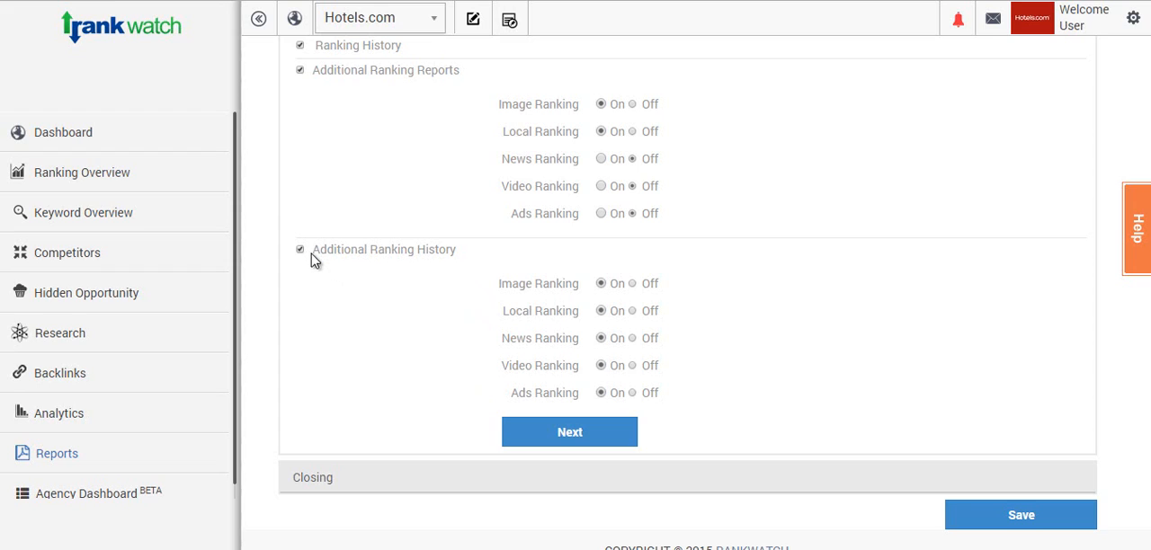
pyautogui.moveTo(356, 273)
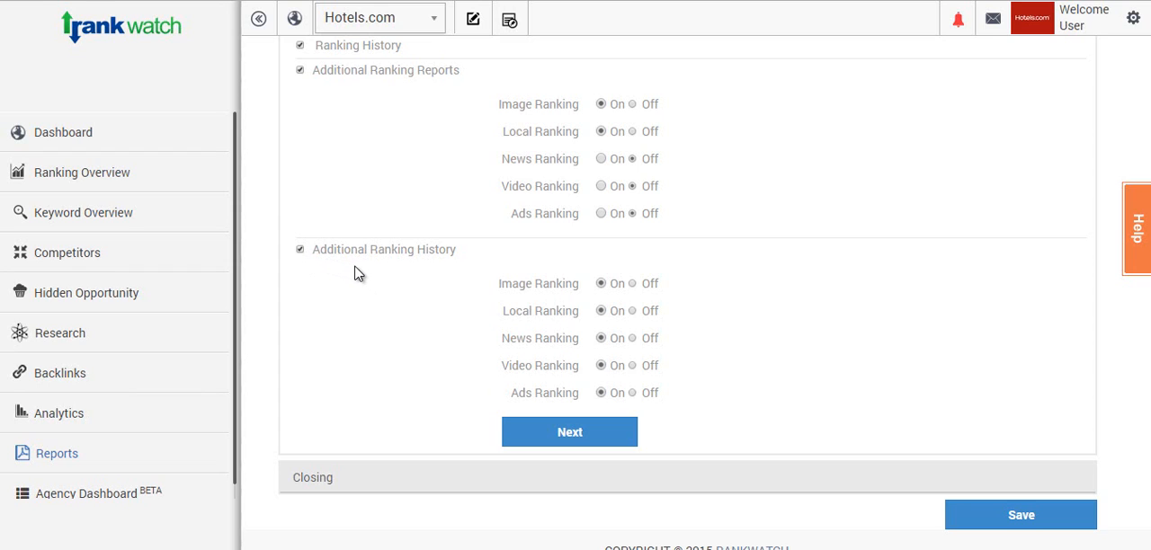
pyautogui.moveTo(371, 270)
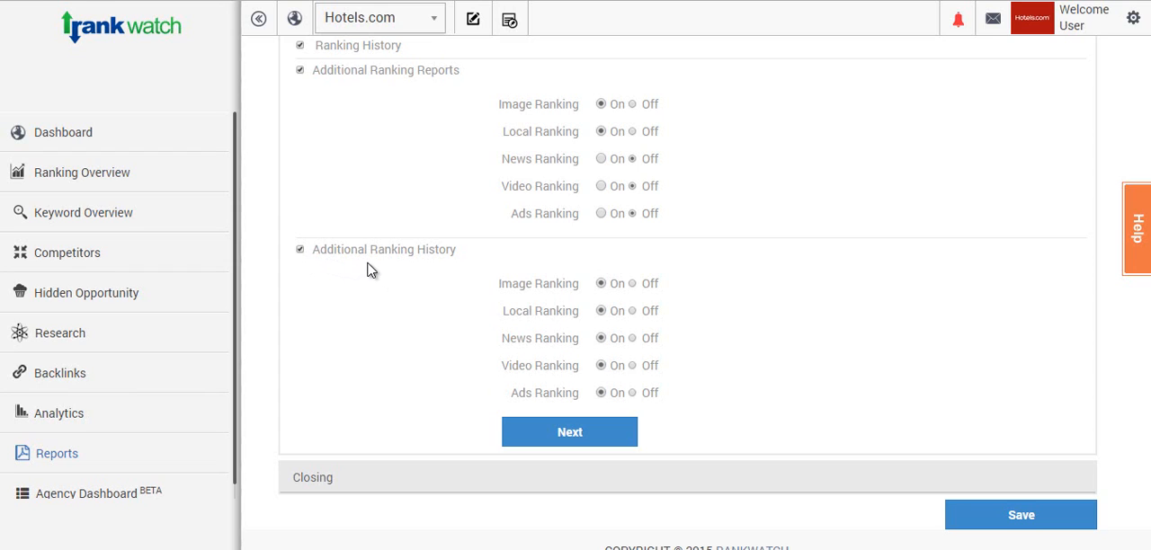
pyautogui.moveTo(437, 266)
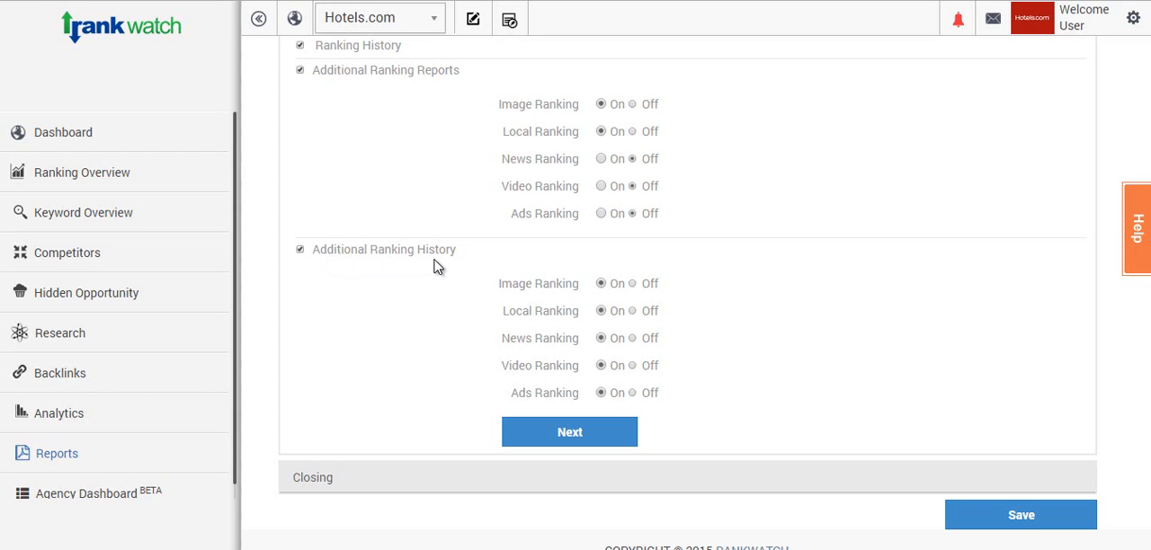
pyautogui.moveTo(556, 431)
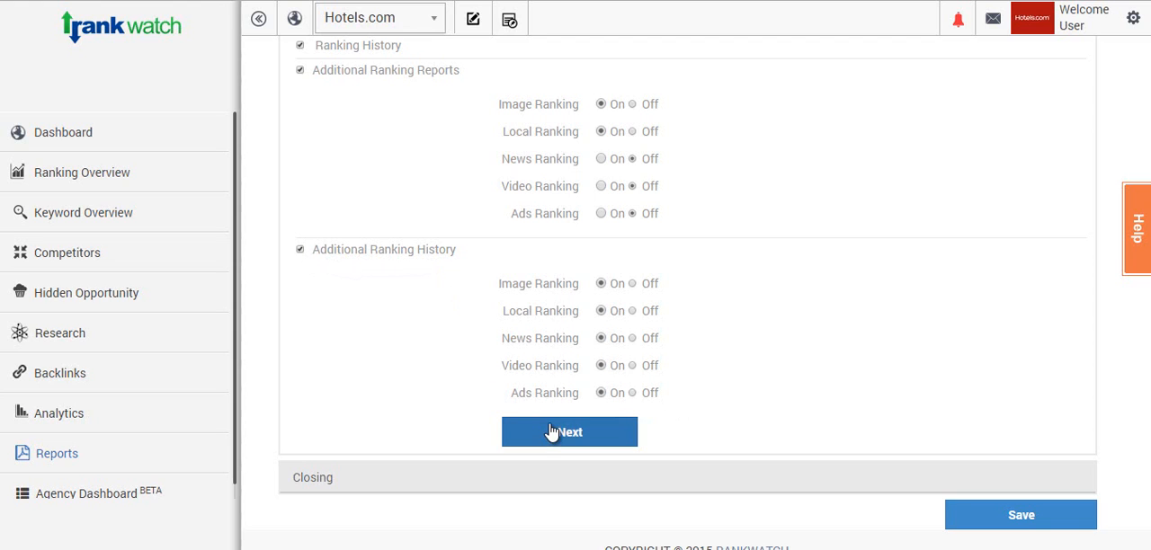
# - Move to Closing and add a thank-you page titled 'thank you', message left empty
pyautogui.click(569, 432)
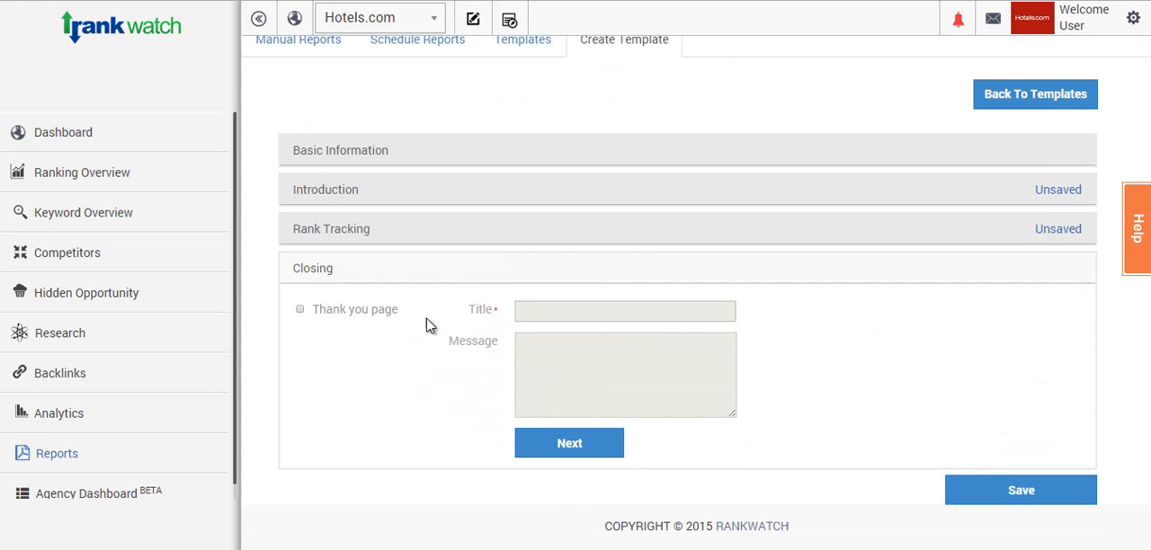
pyautogui.click(300, 309)
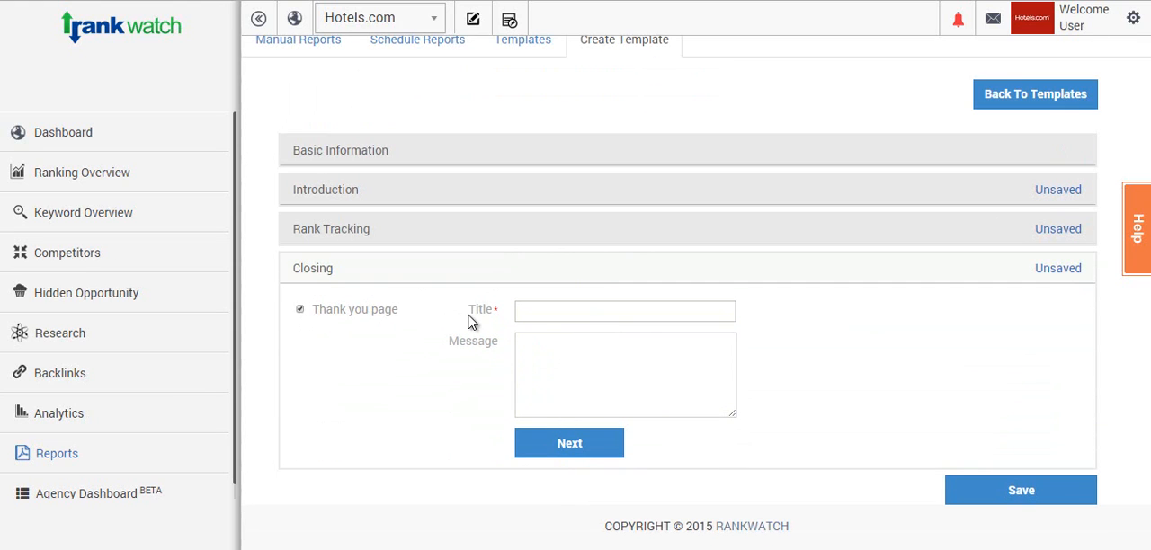
pyautogui.write('thank you')
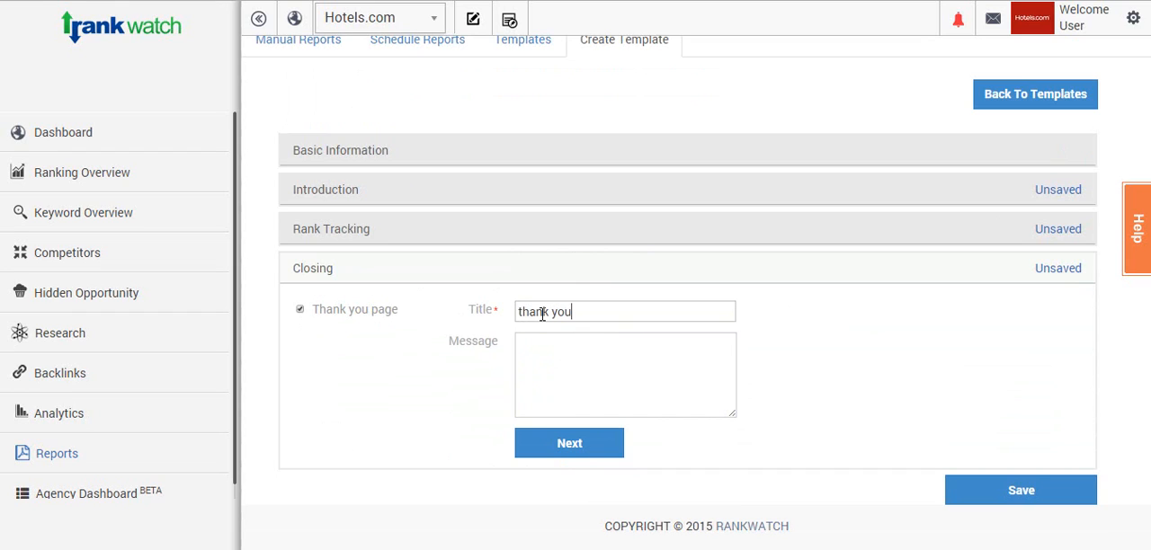
pyautogui.click(626, 374)
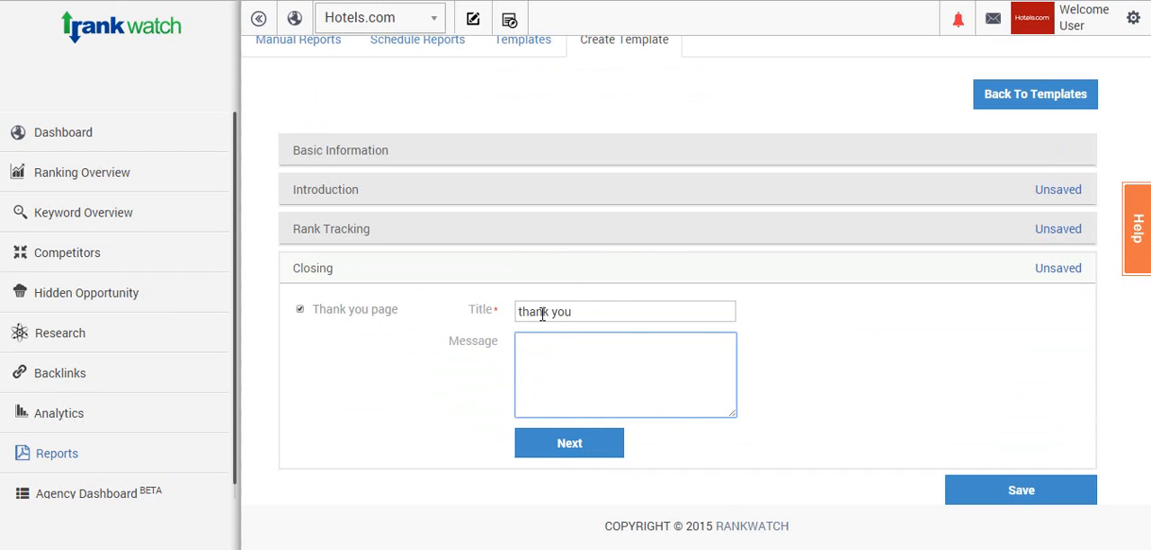
pyautogui.moveTo(558, 443)
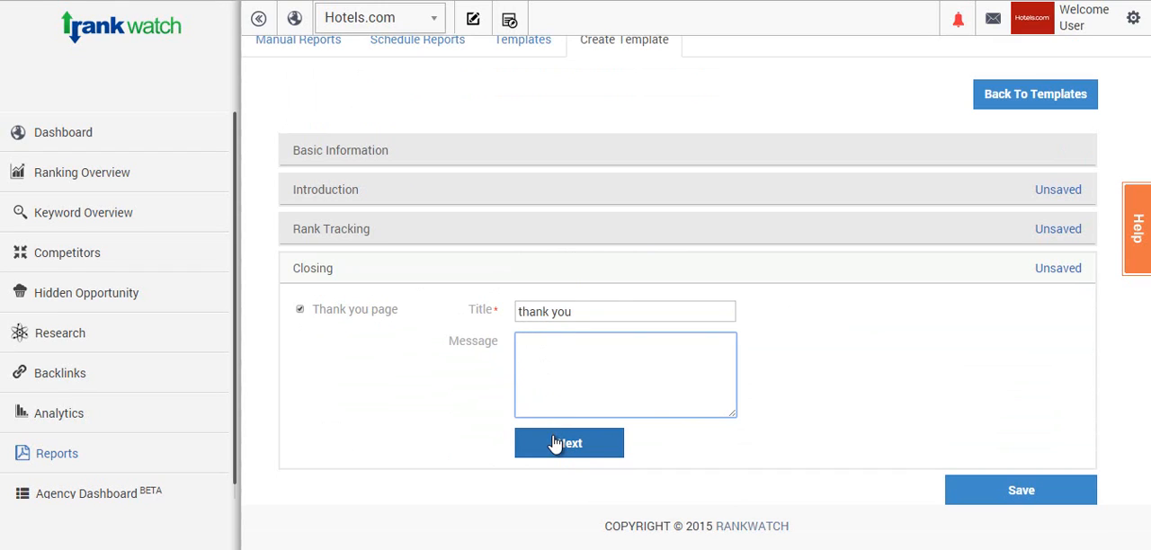